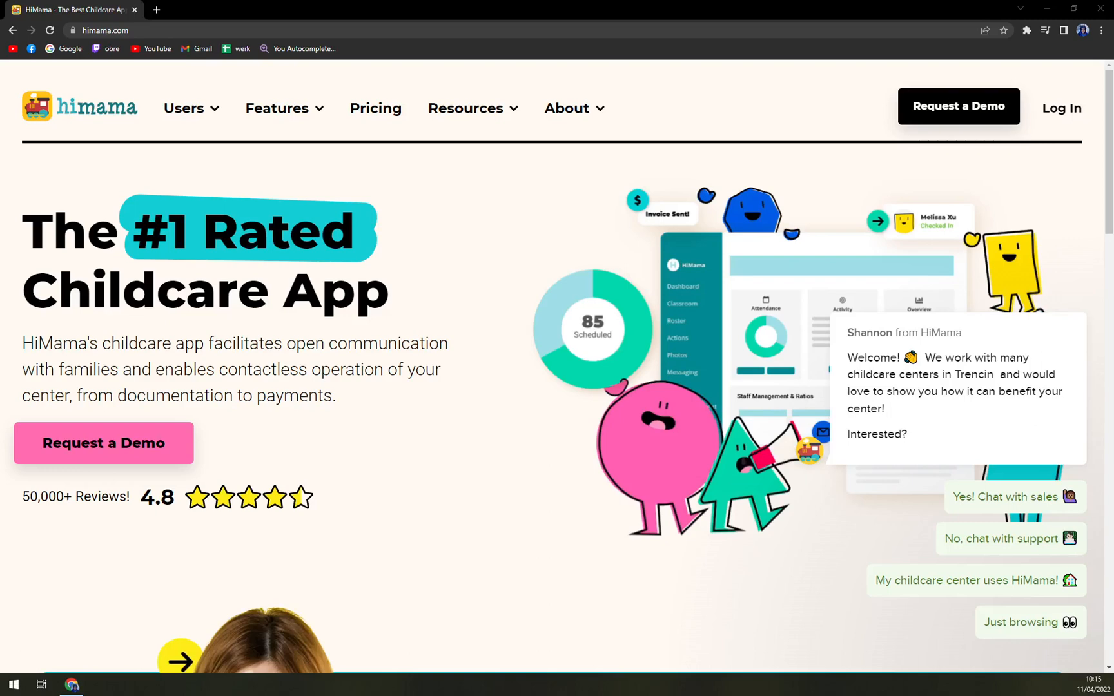
Step: Browse the homepage, then go to the Pricing page with its Operations, Parent Communication, Staff Tools and Support features
scroll(down, 3)
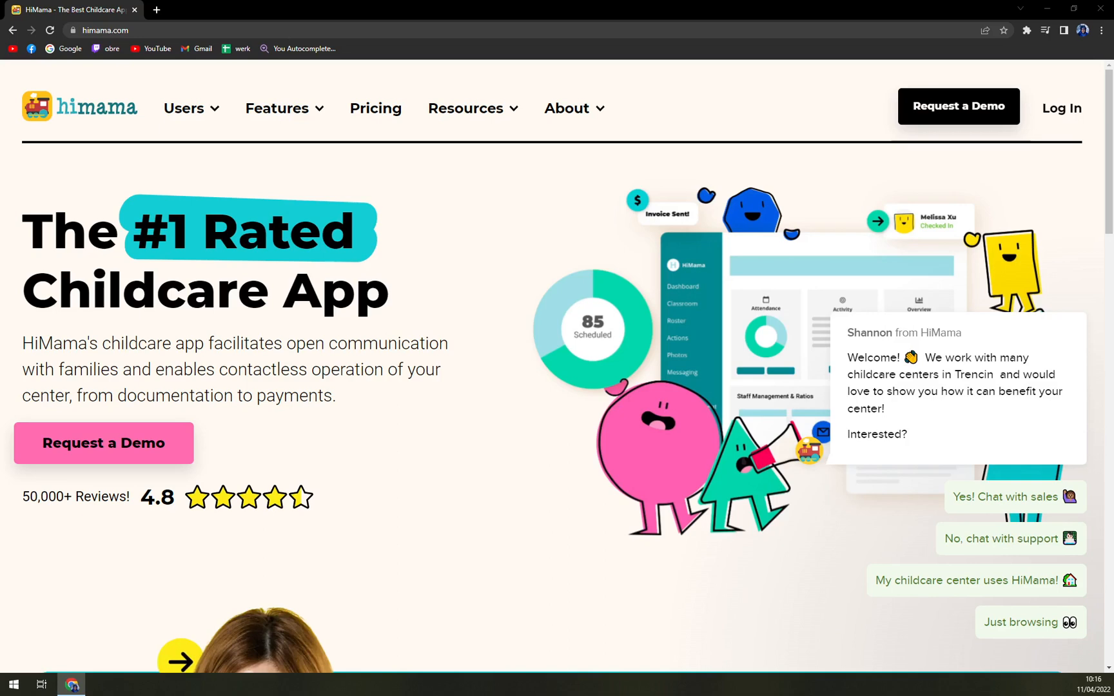
mouse_move(632, 329)
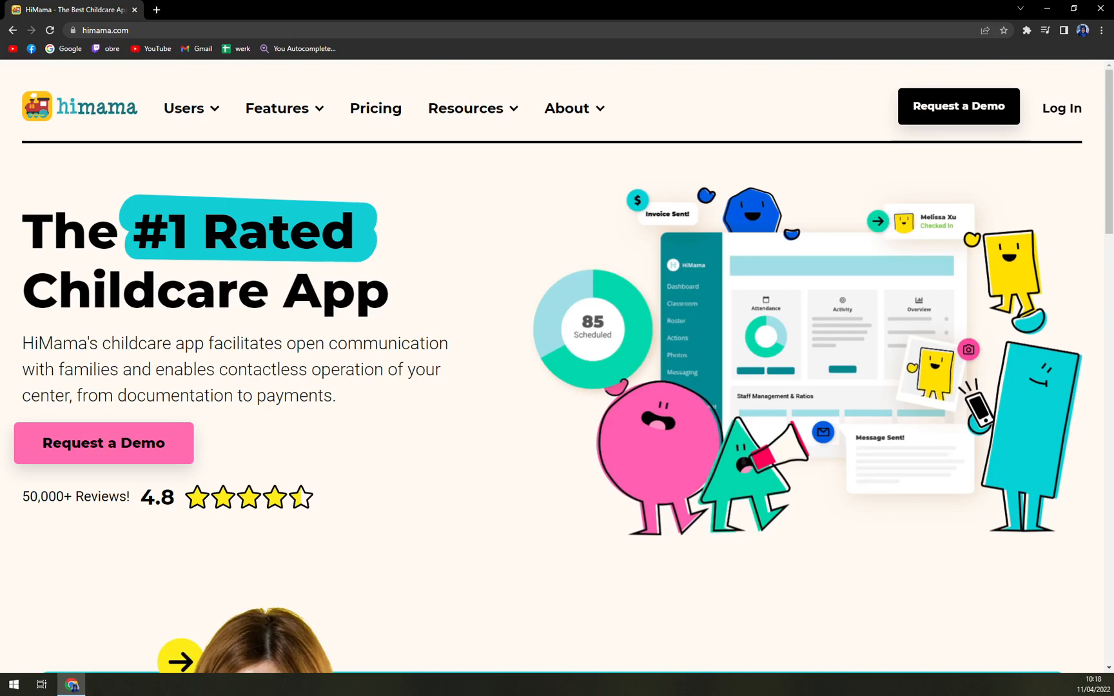
scroll(down, 3)
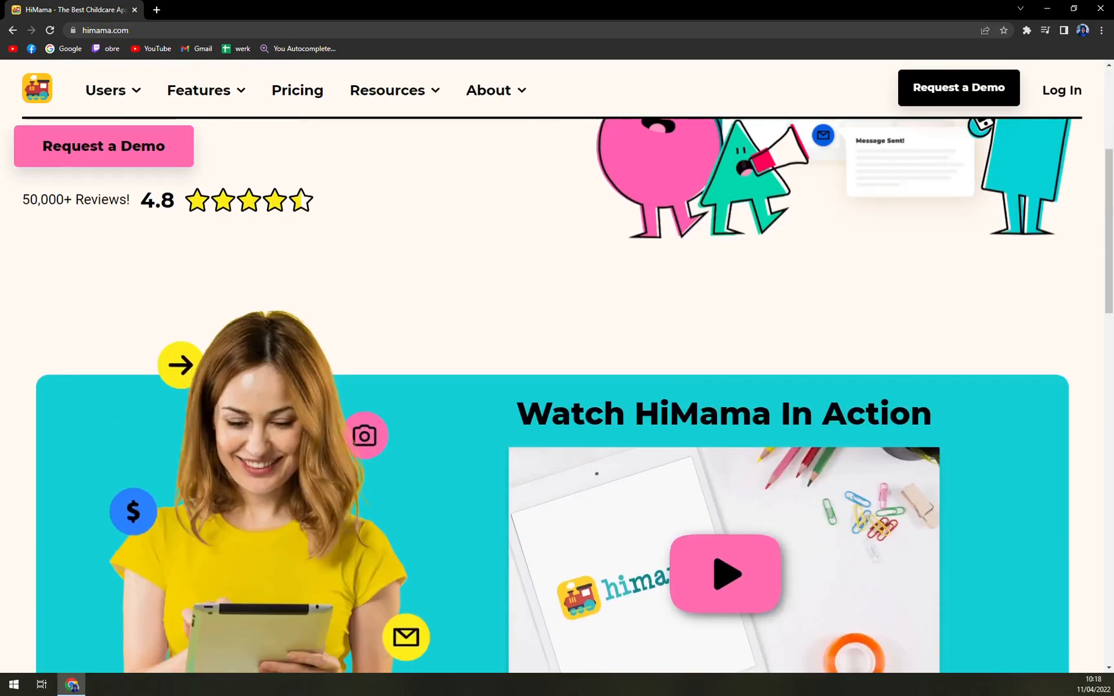
scroll(up, 3)
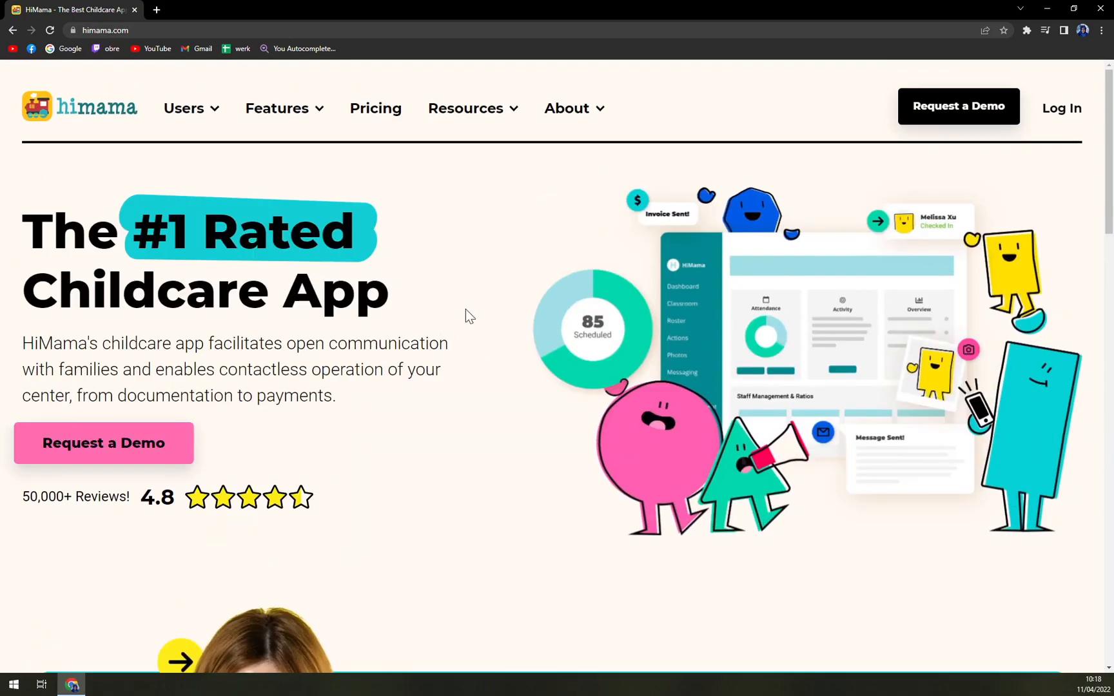
scroll(down, 3)
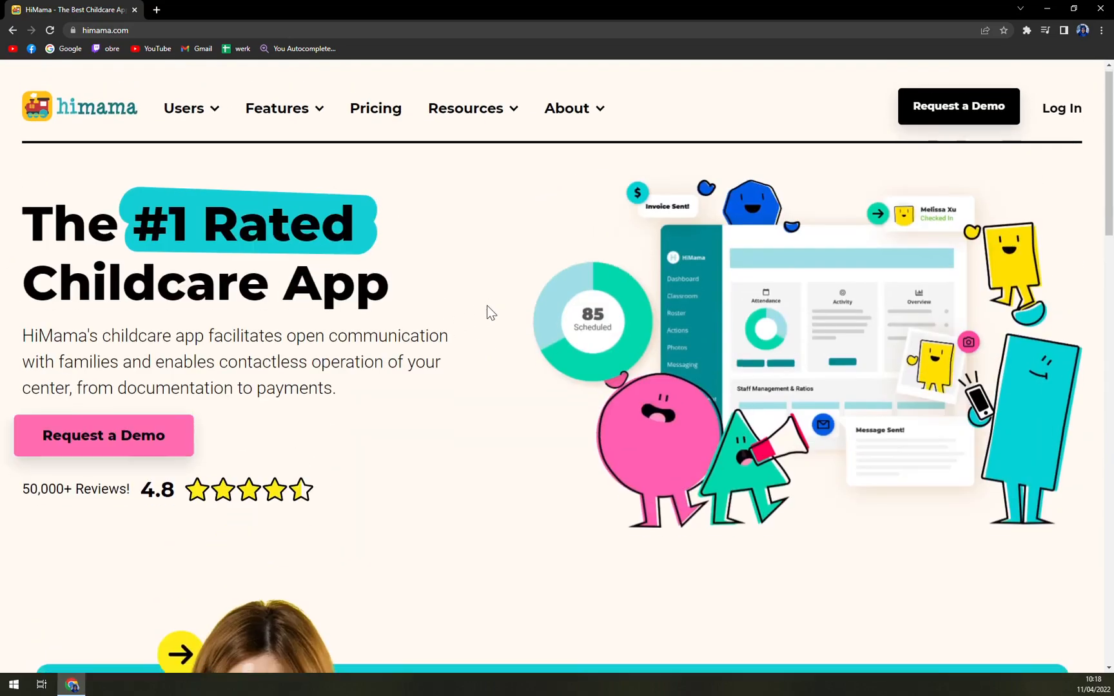
scroll(down, 3)
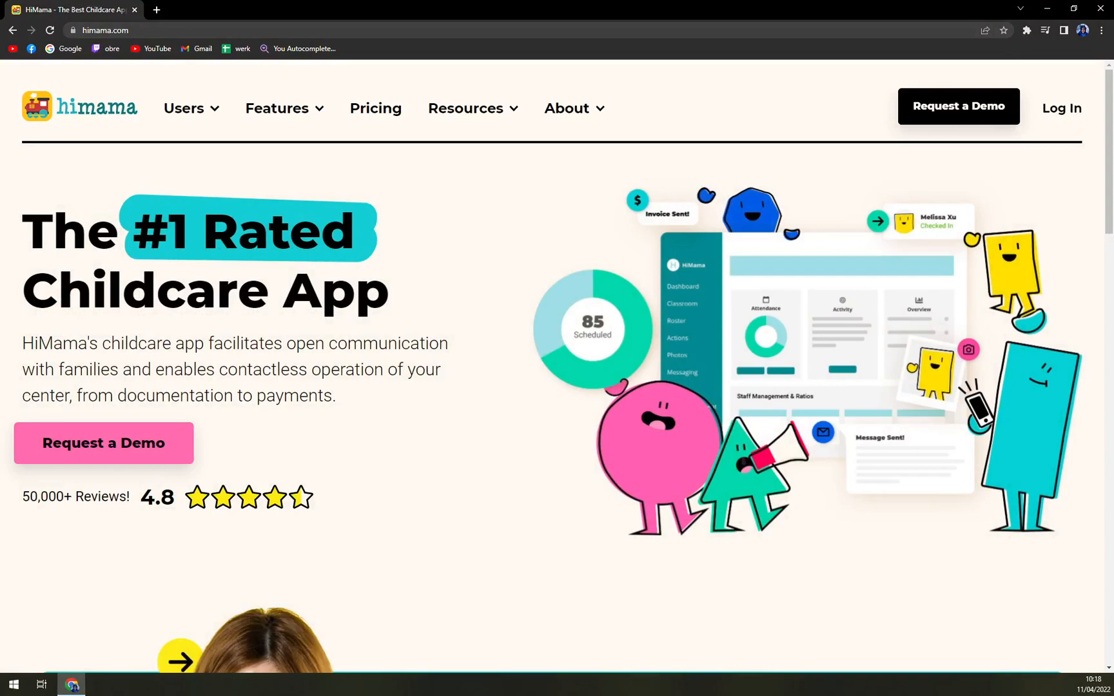
click(375, 108)
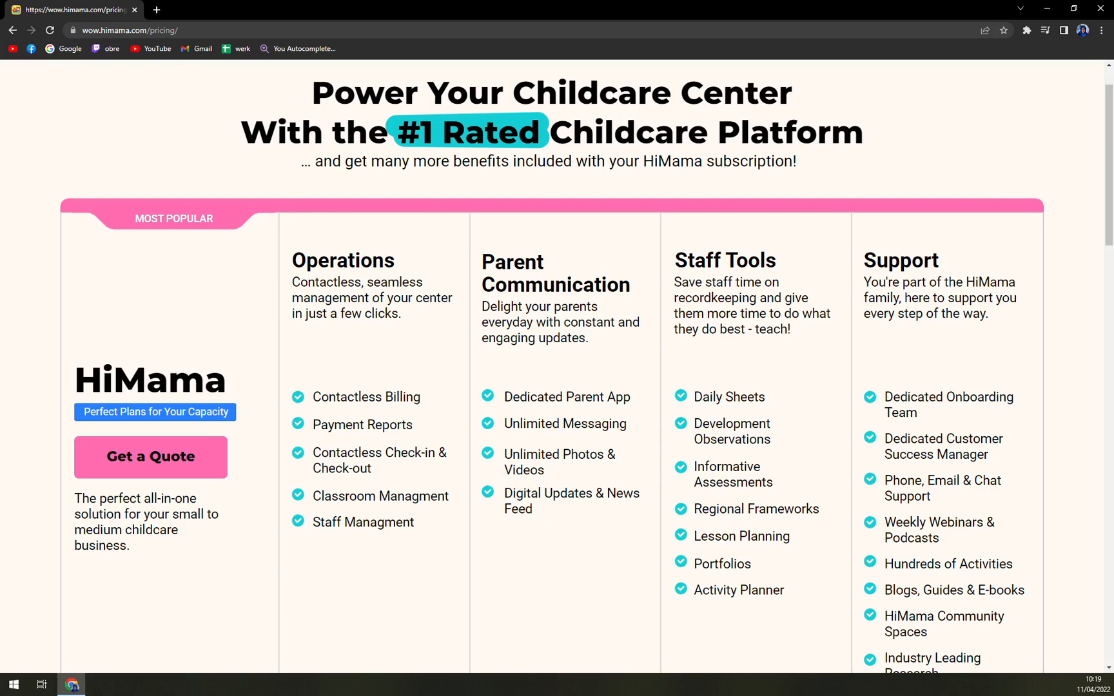
Step: Request a pricing quote via Get a Quote, bringing up the empty free-tour quote form
click(151, 457)
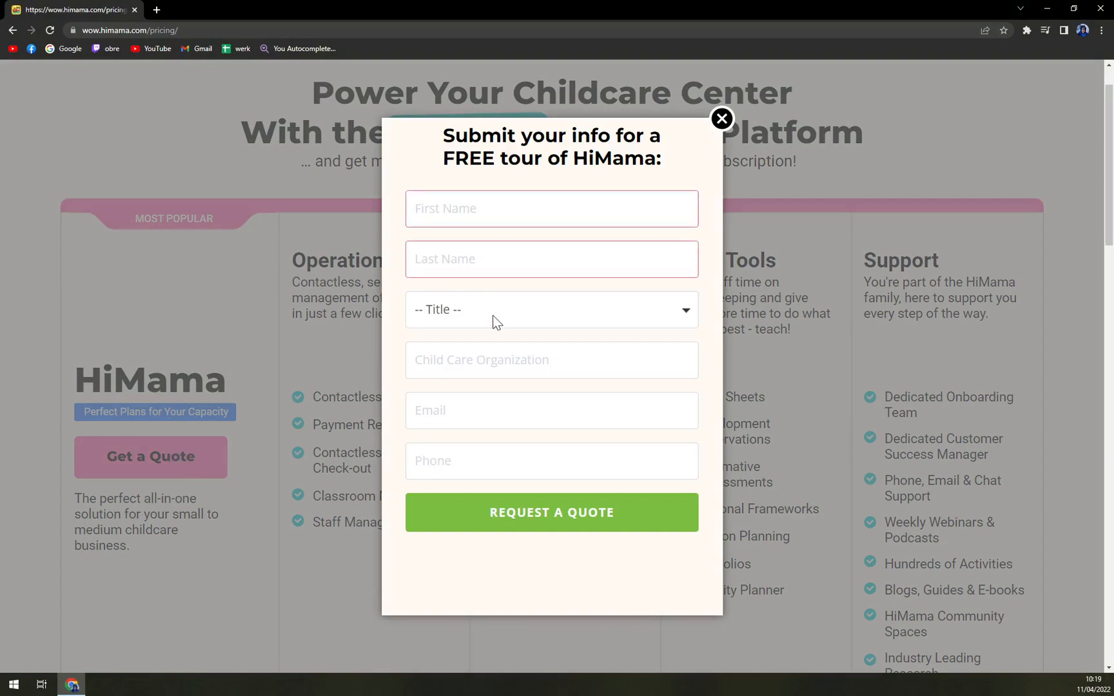
mouse_move(497, 390)
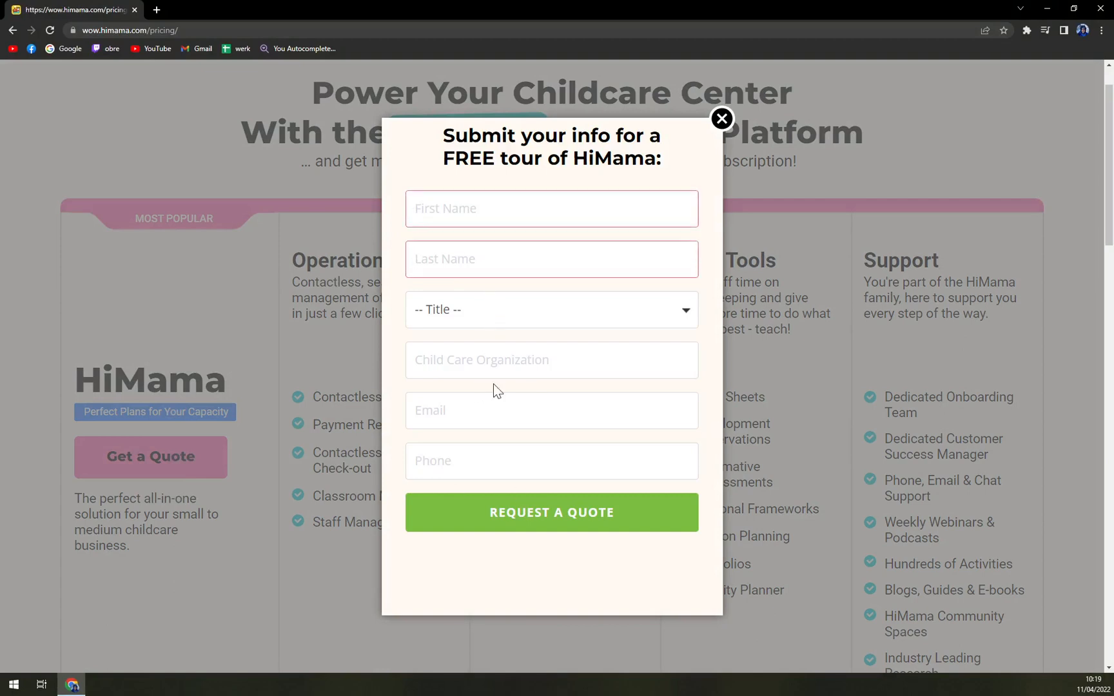
mouse_move(710, 125)
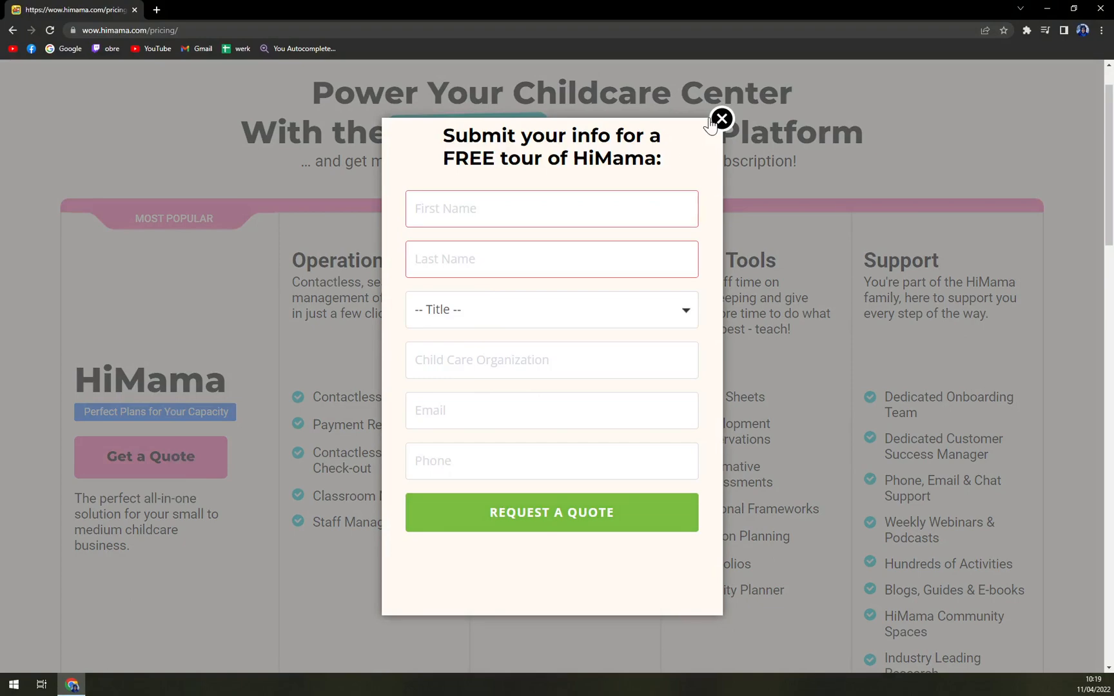
Step: Dismiss the quote request form so the homepage headline shows again
click(722, 118)
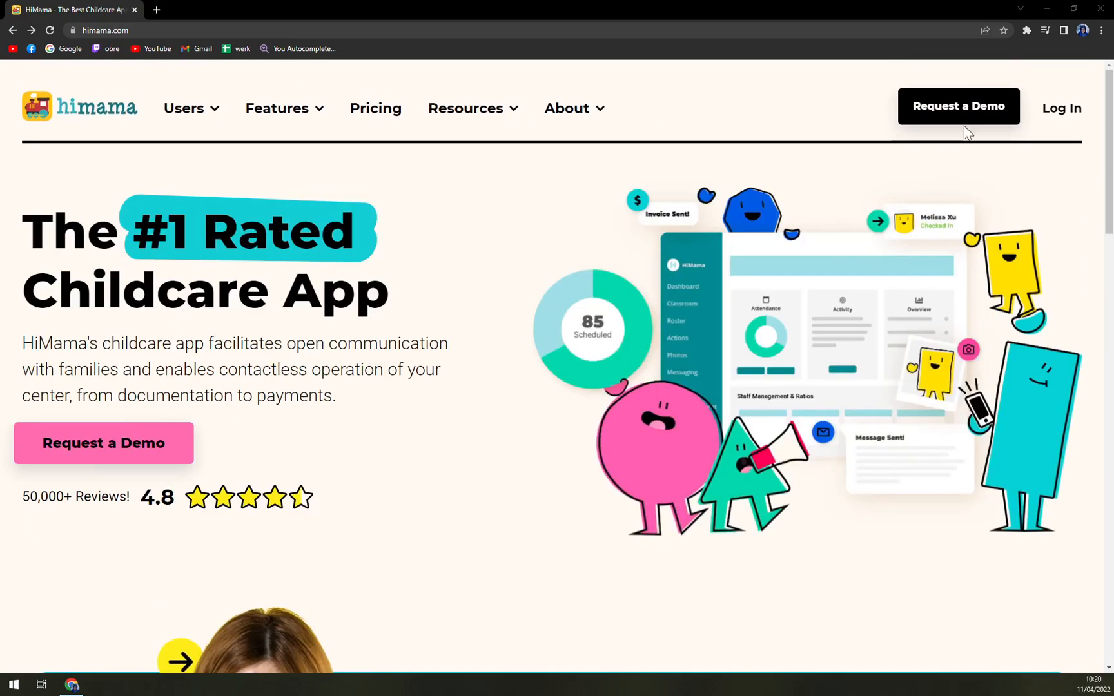
Step: Start a demo request from the header, bringing up the role-selection window
click(959, 107)
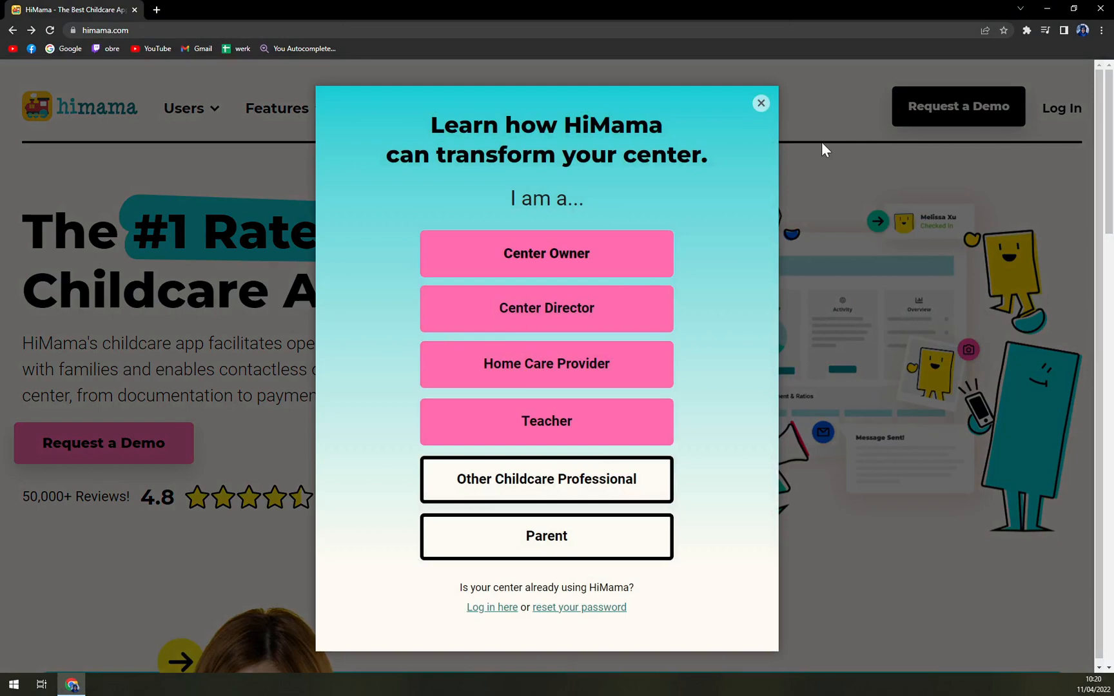
mouse_move(547, 57)
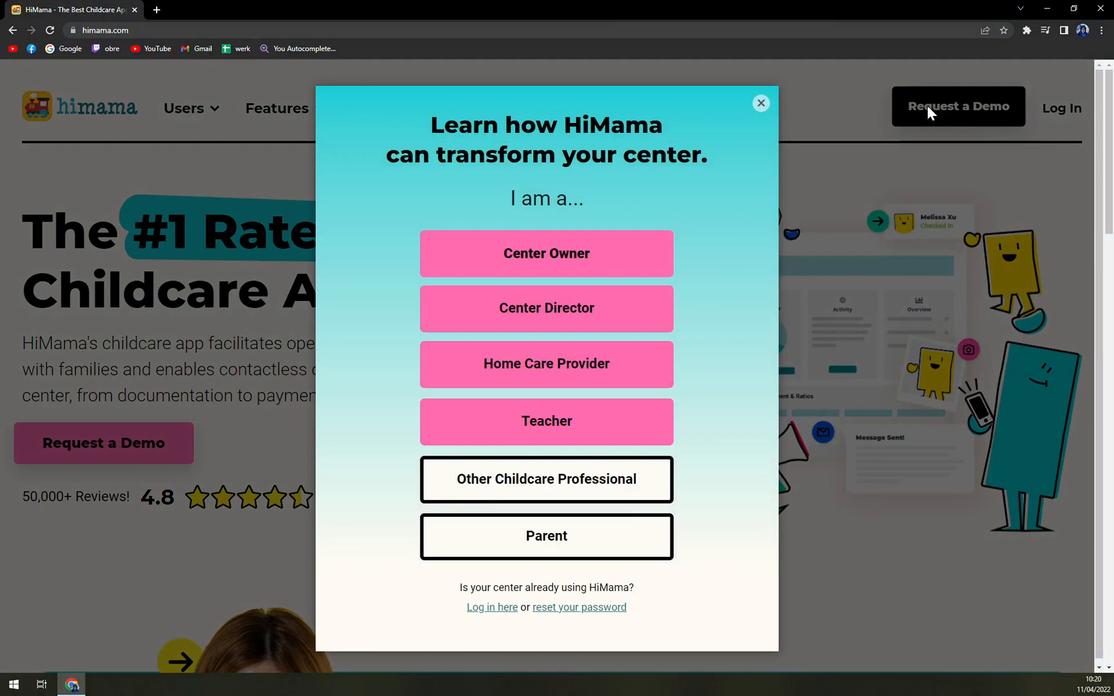
mouse_move(919, 114)
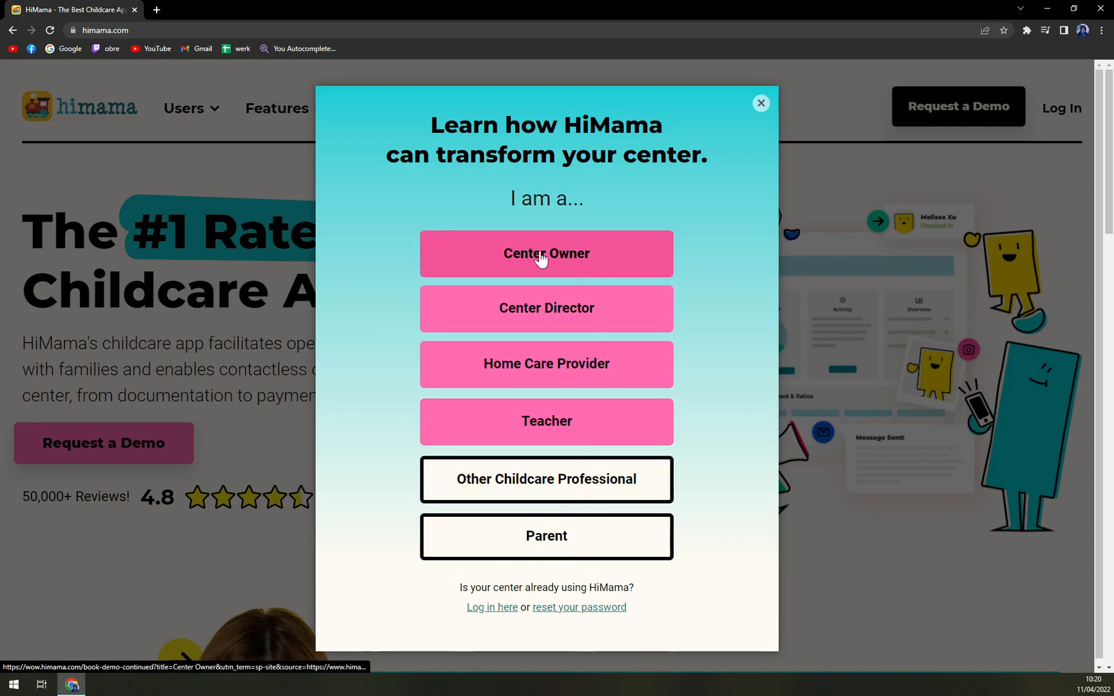
click(546, 253)
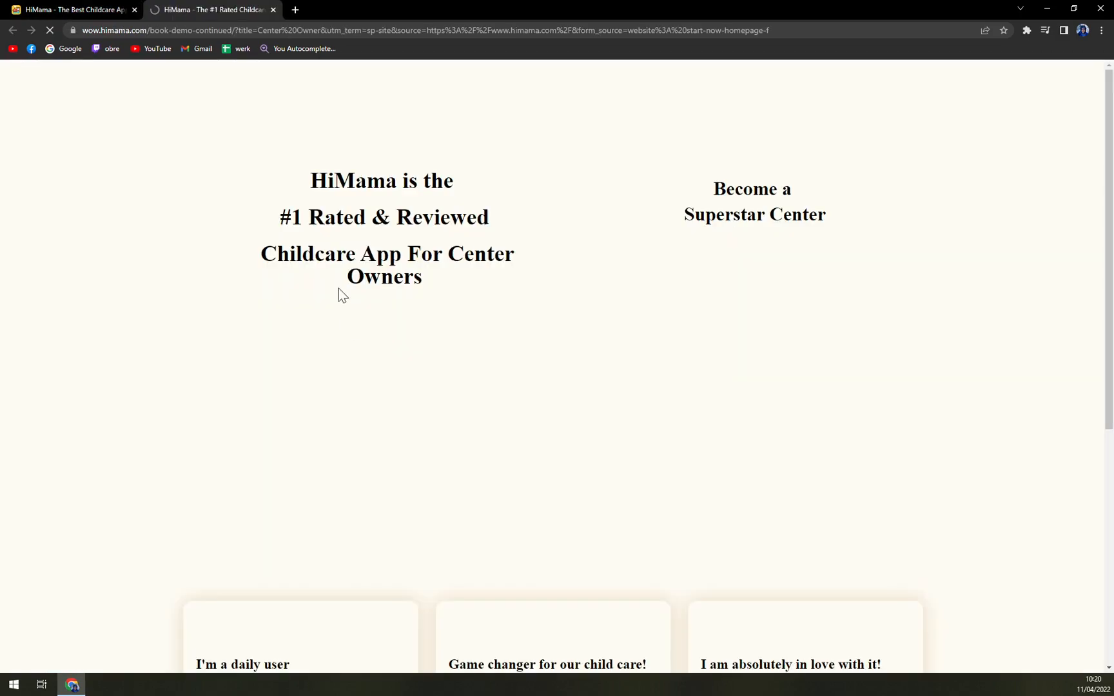
scroll(down, 3)
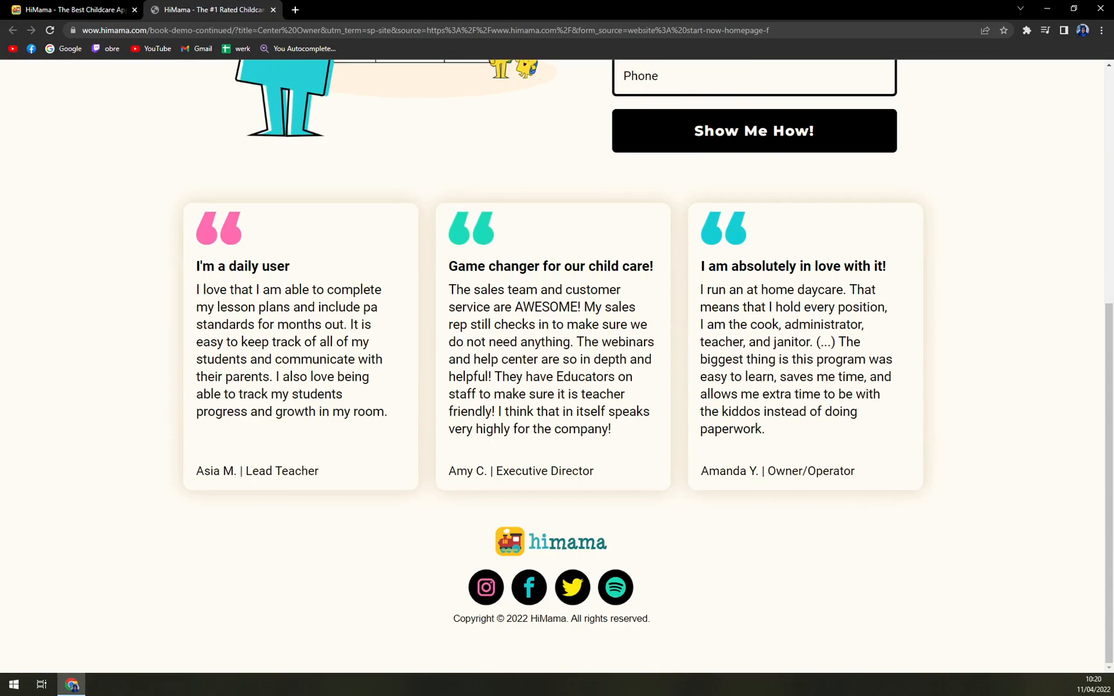
scroll(up, 3)
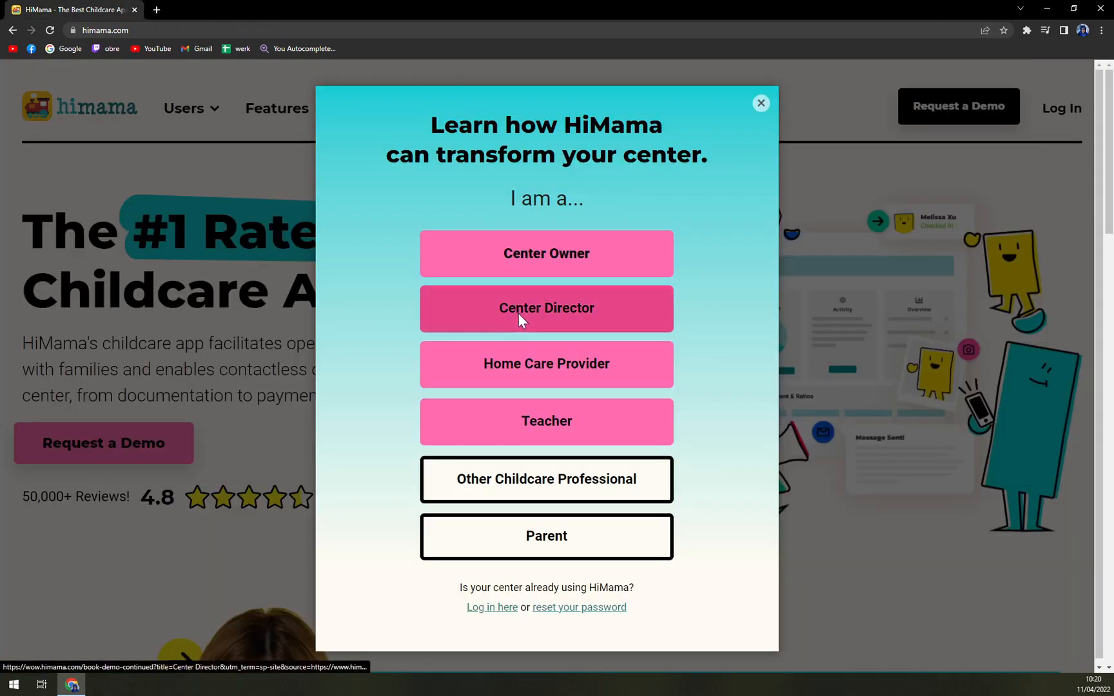
click(547, 308)
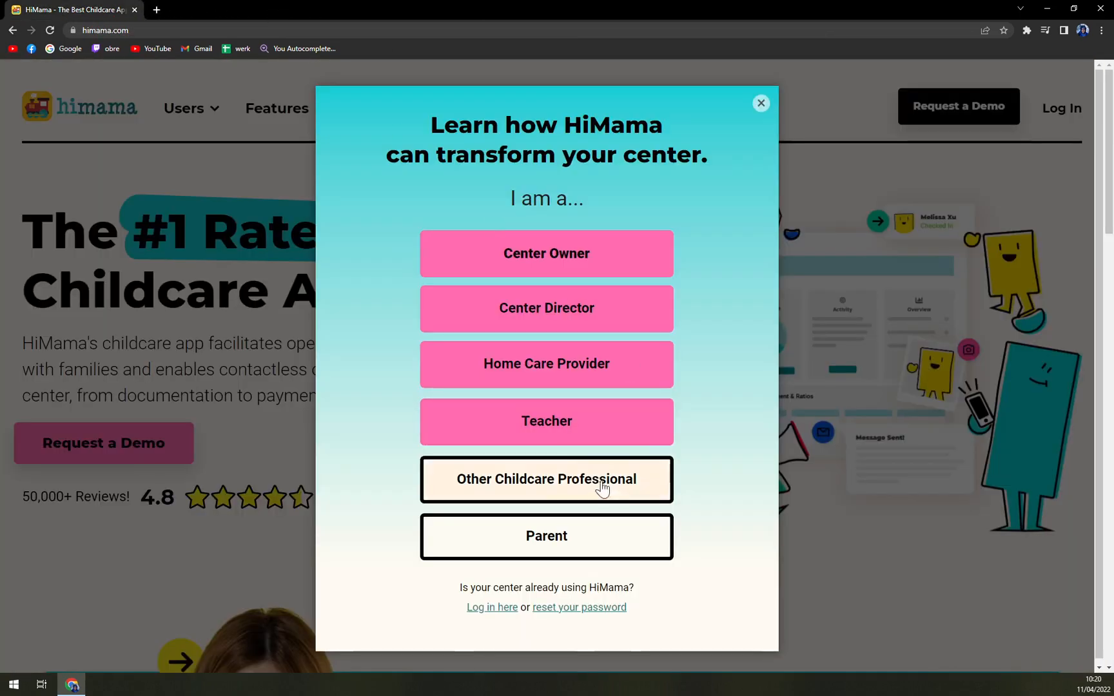
click(546, 536)
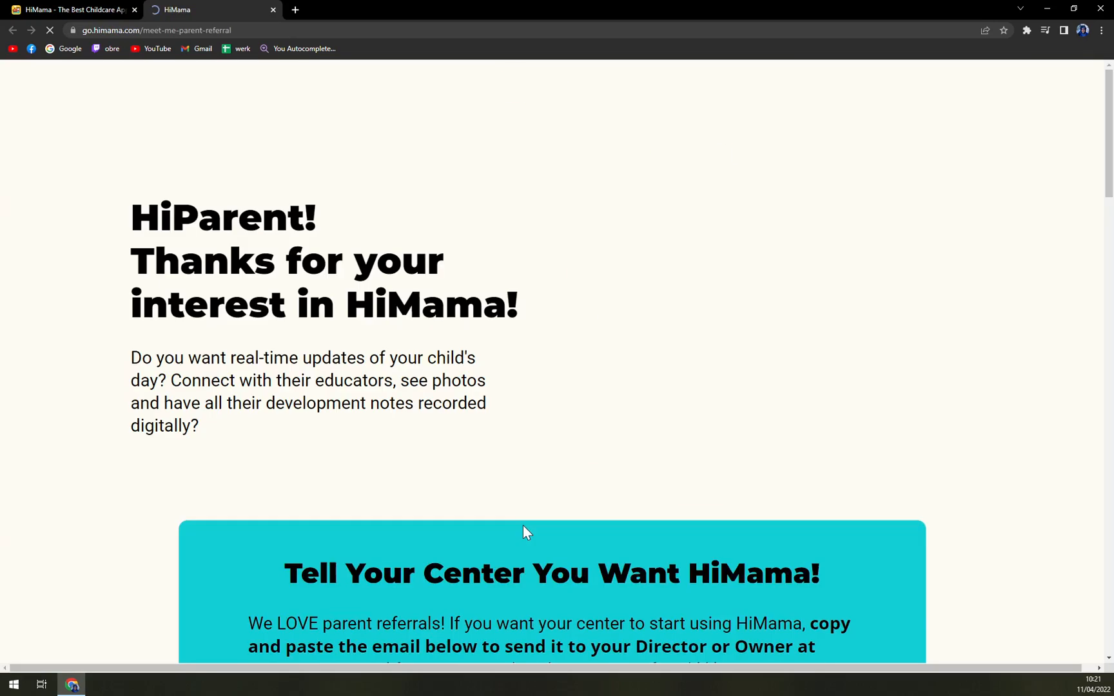
scroll(down, 3)
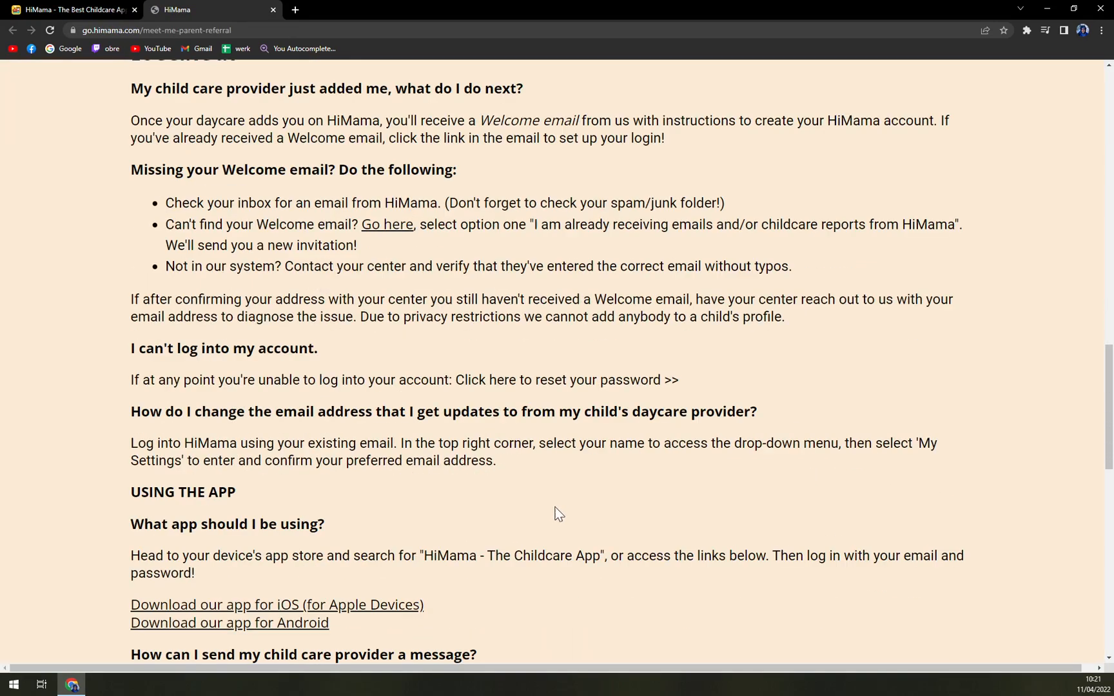
scroll(down, 3)
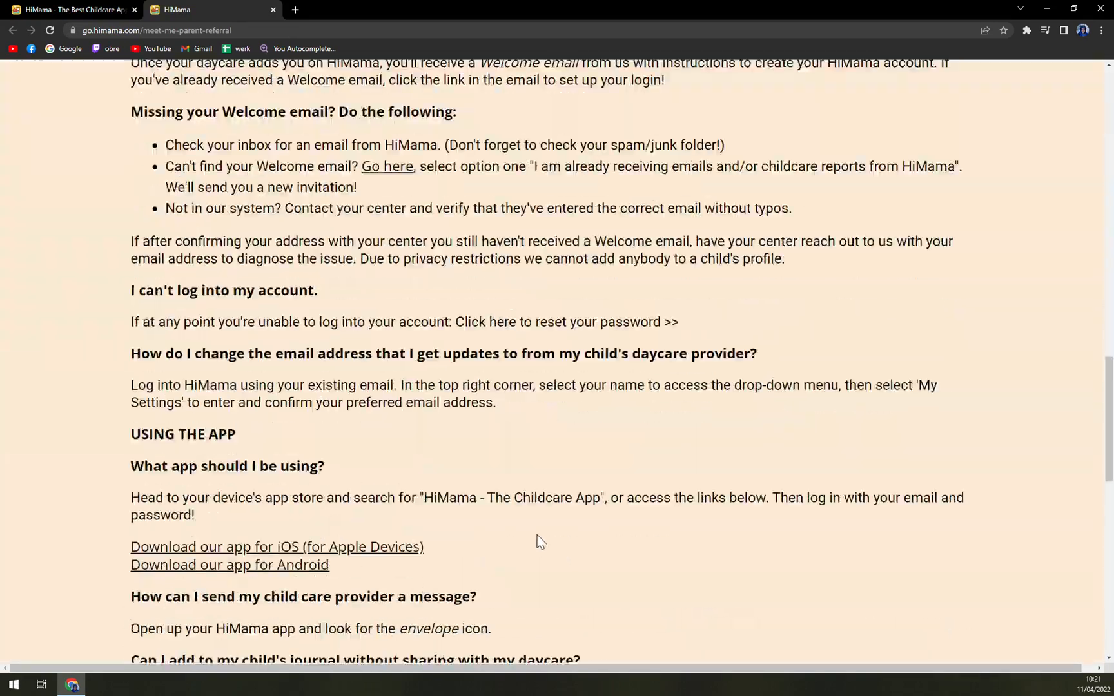
scroll(down, 3)
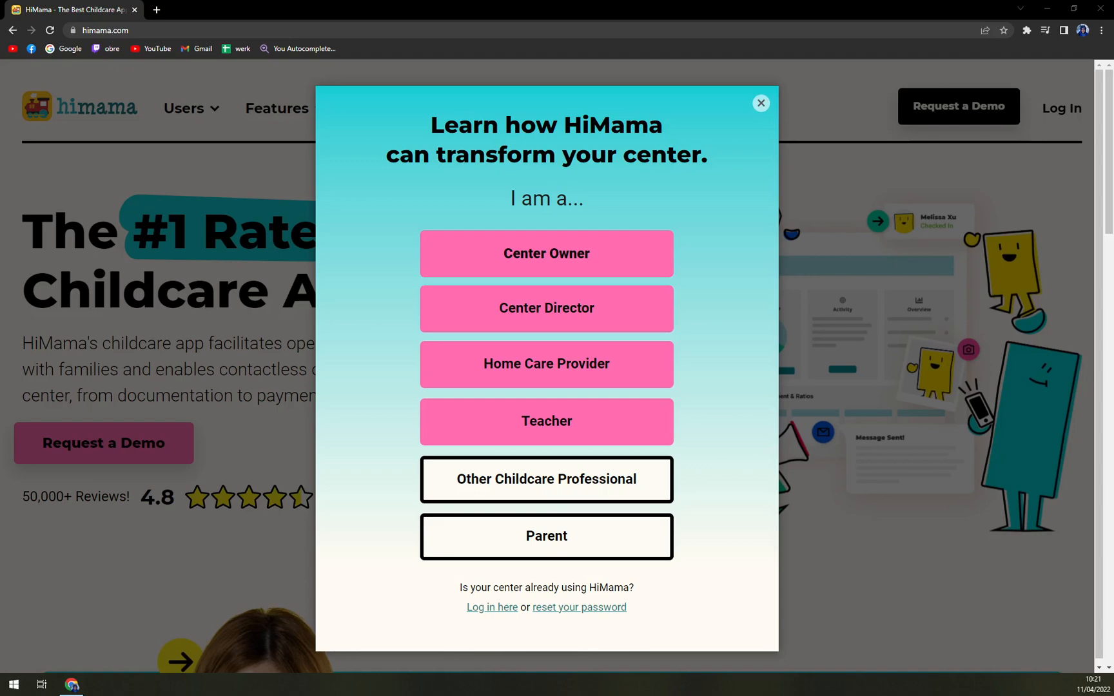
mouse_move(654, 228)
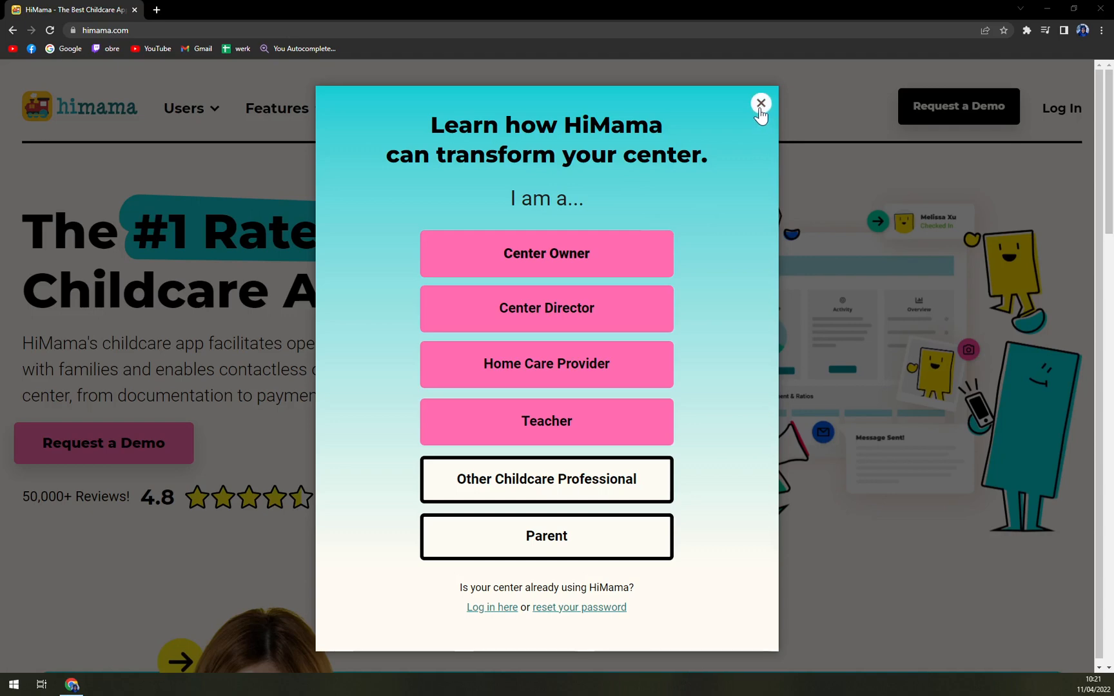
Step: Dismiss the demo role-selection window, leaving the homepage in view
click(760, 103)
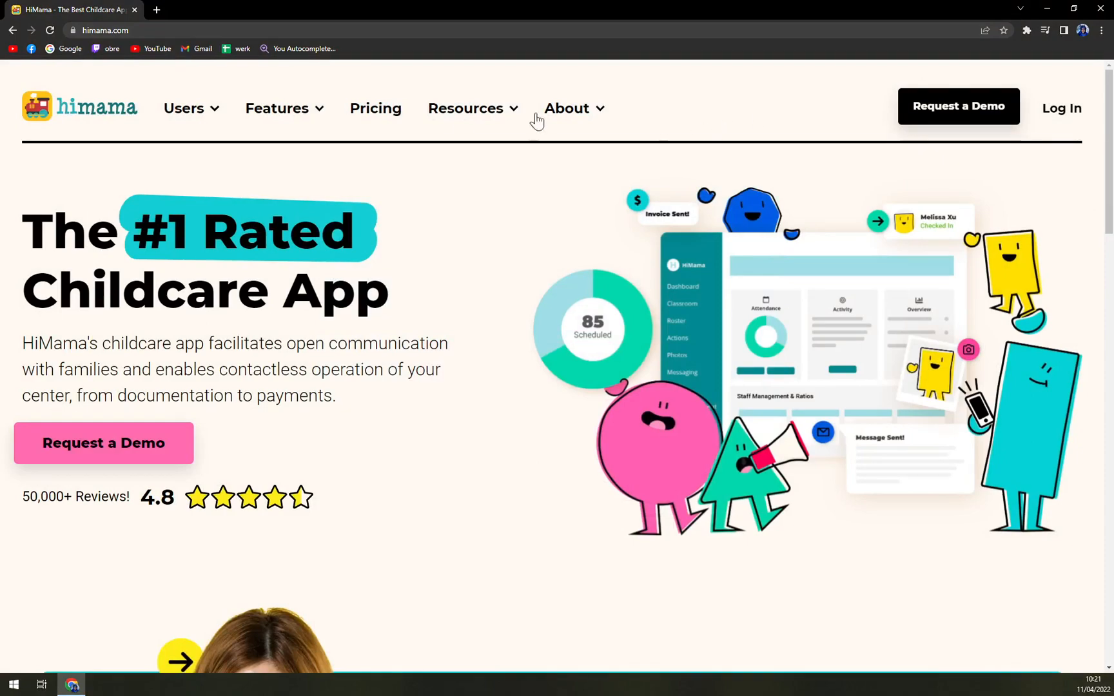
Step: Show the Features menu listing Parent Communication, Daily Reports, Attendance and Billing & Payments
click(183, 108)
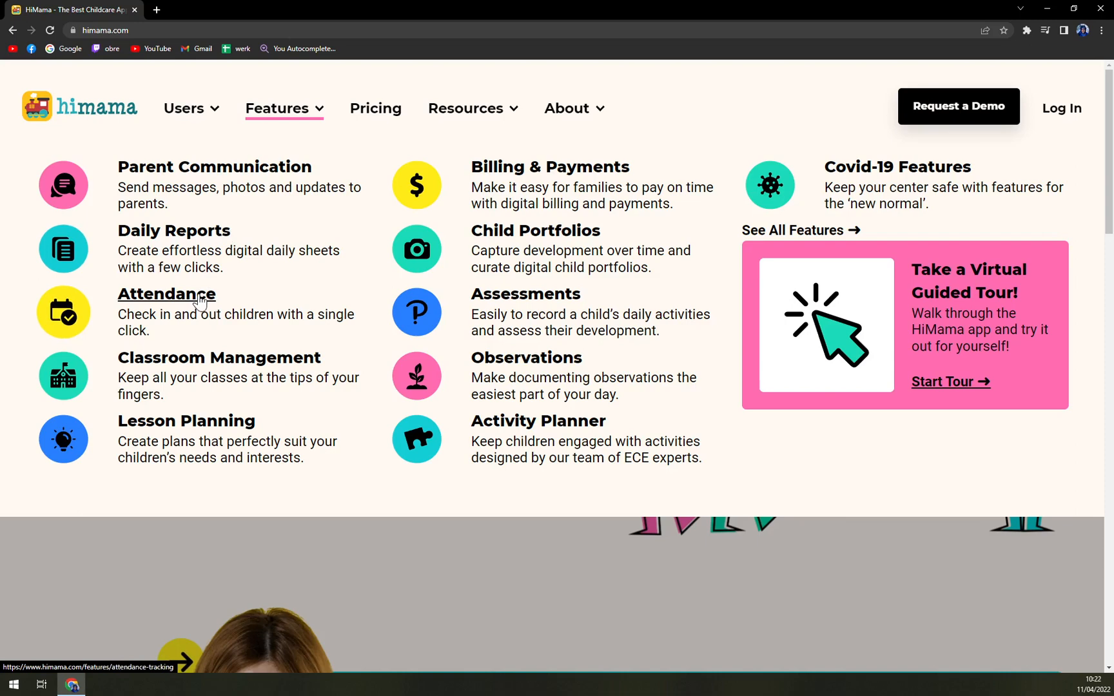
mouse_move(206, 366)
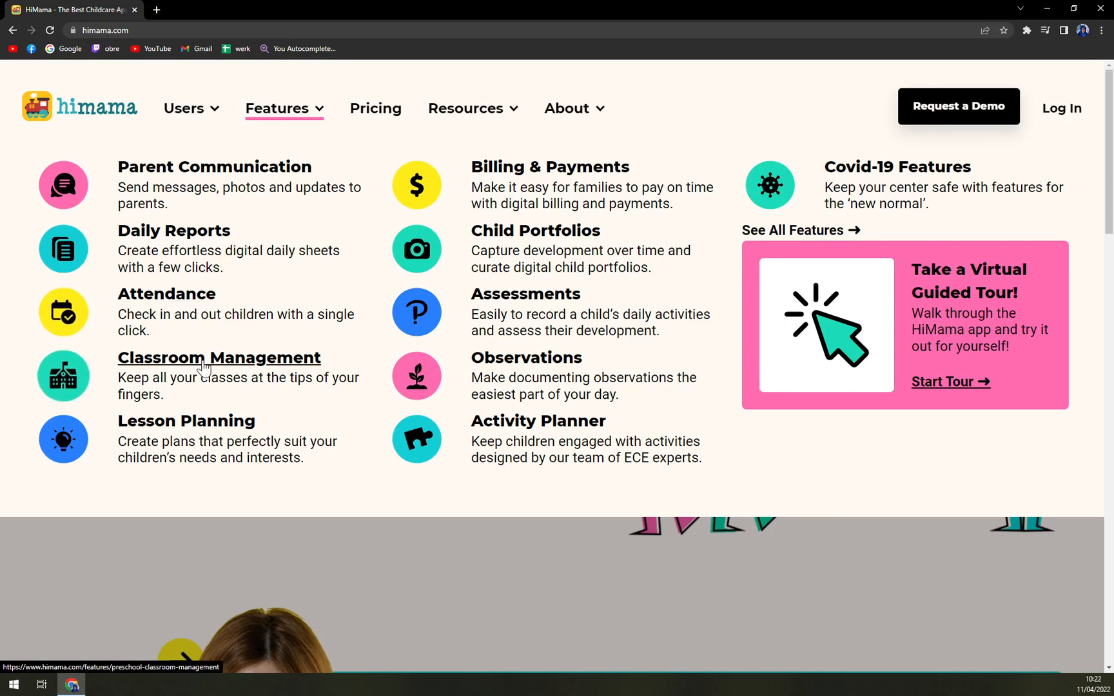
mouse_move(213, 398)
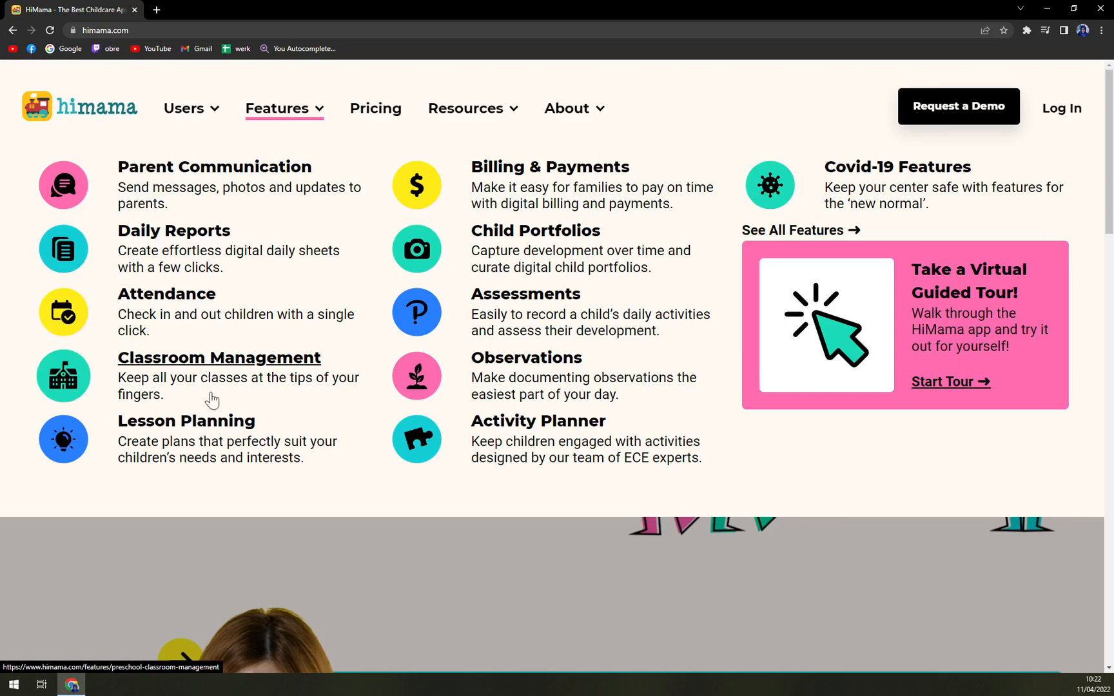
mouse_move(549, 166)
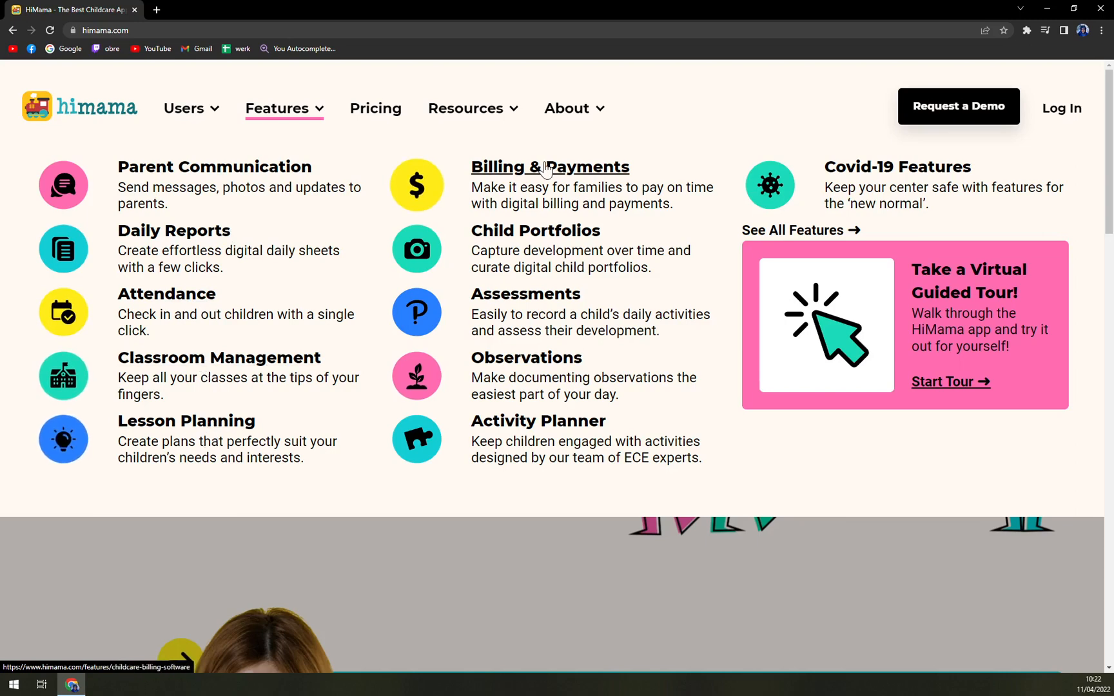
mouse_move(535, 230)
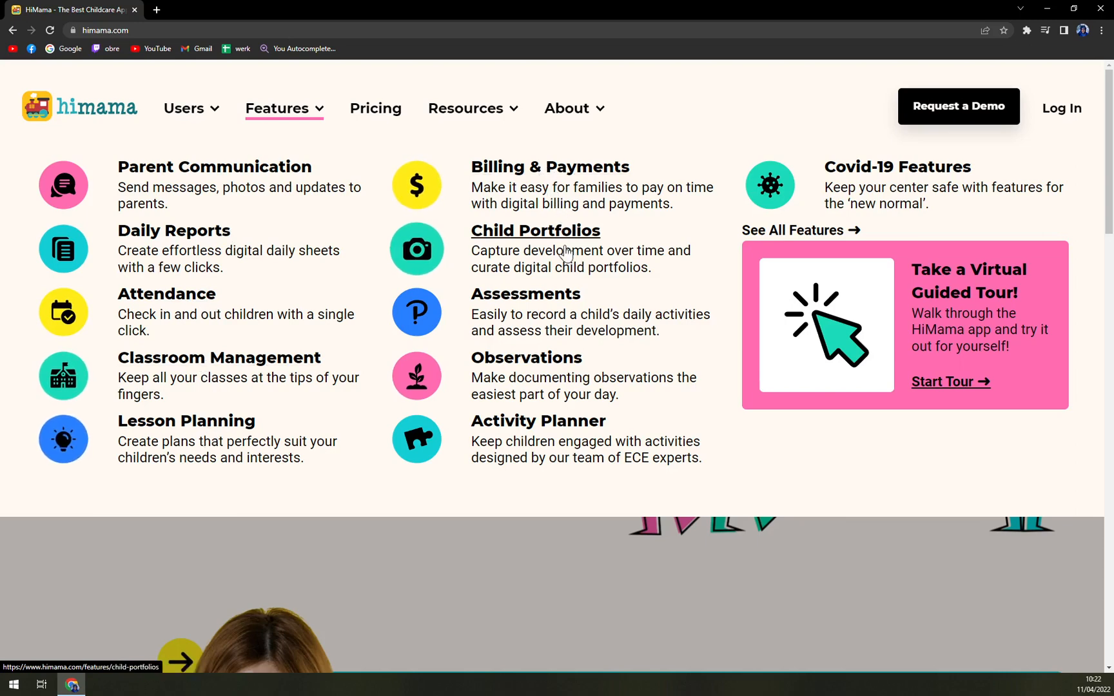
mouse_move(538, 420)
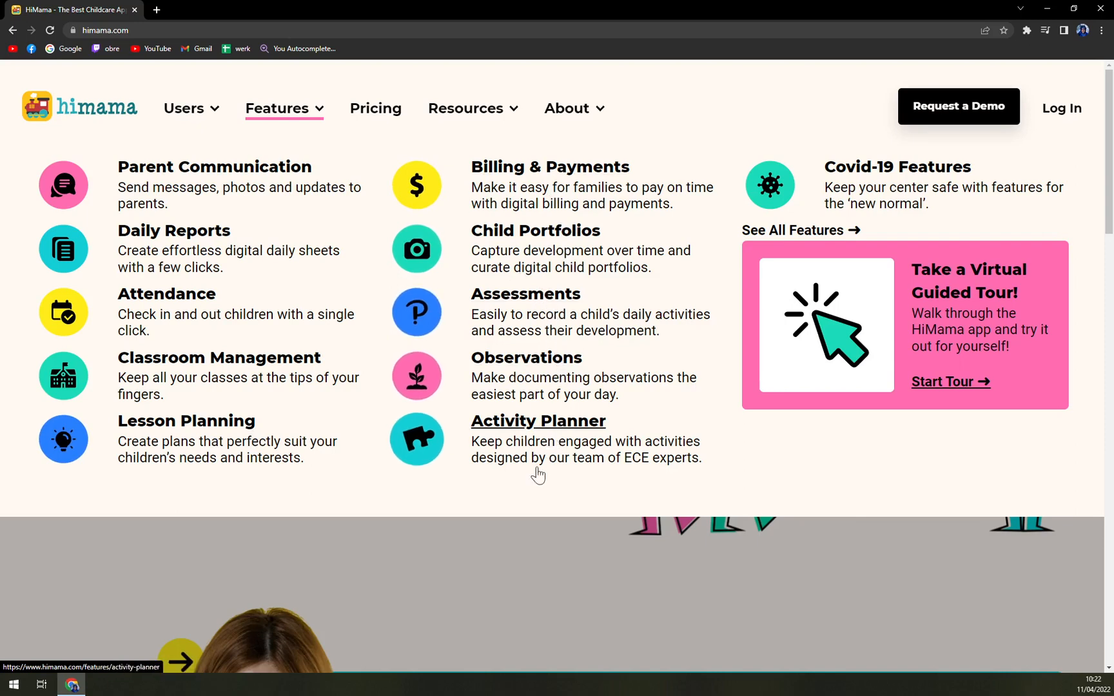
mouse_move(889, 187)
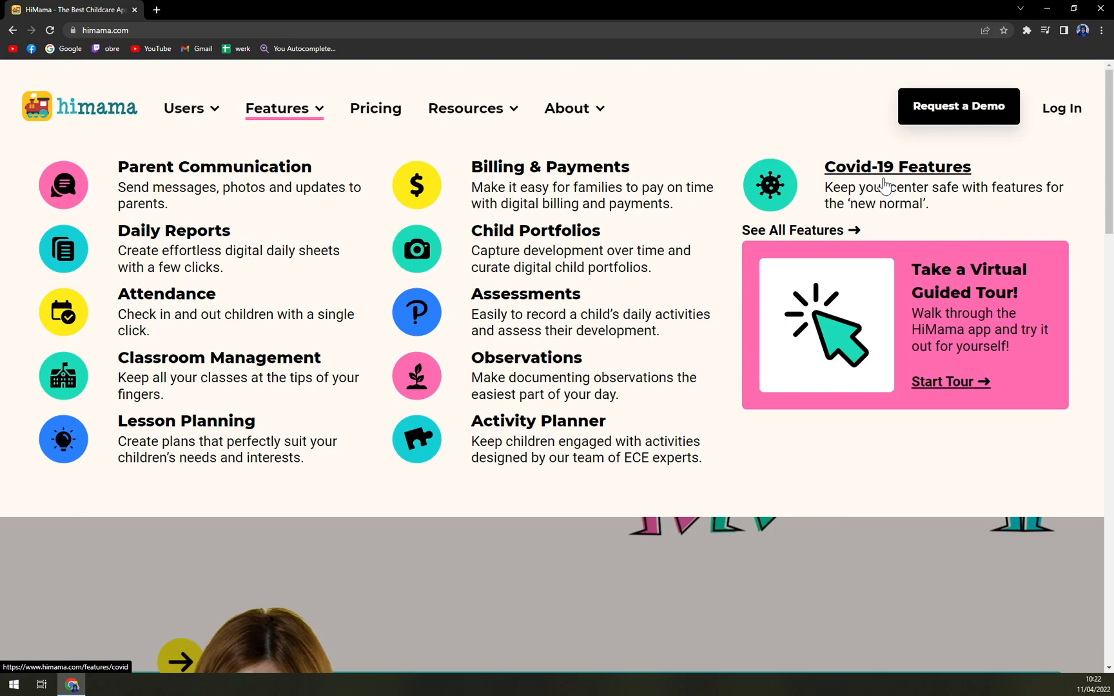
mouse_move(829, 170)
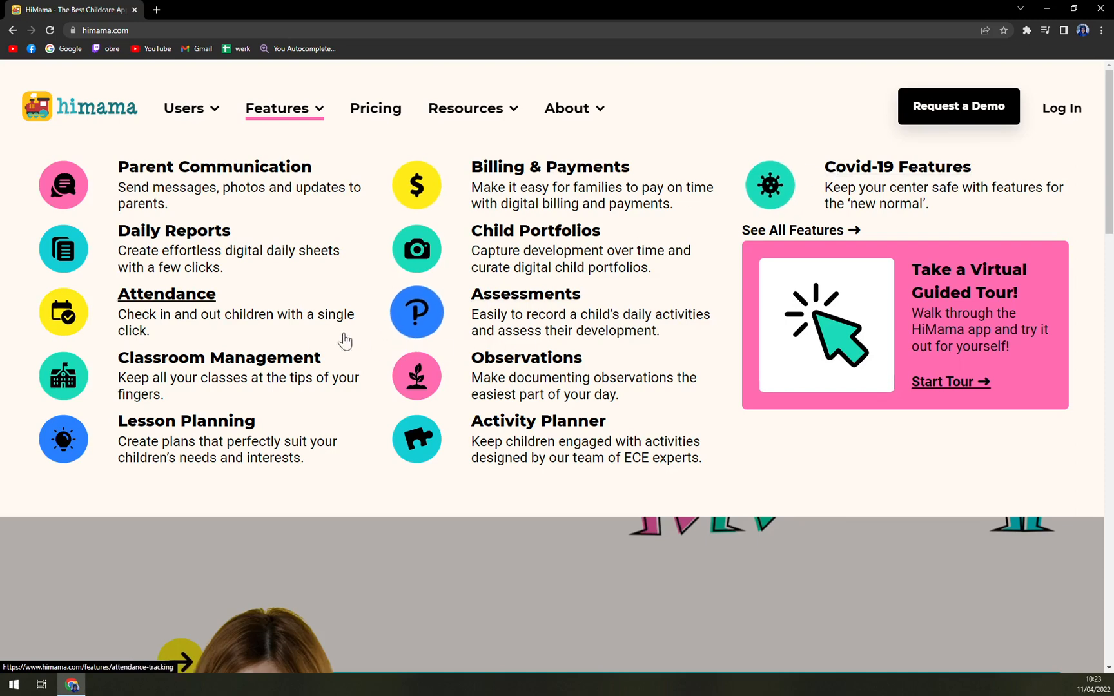
mouse_move(196, 342)
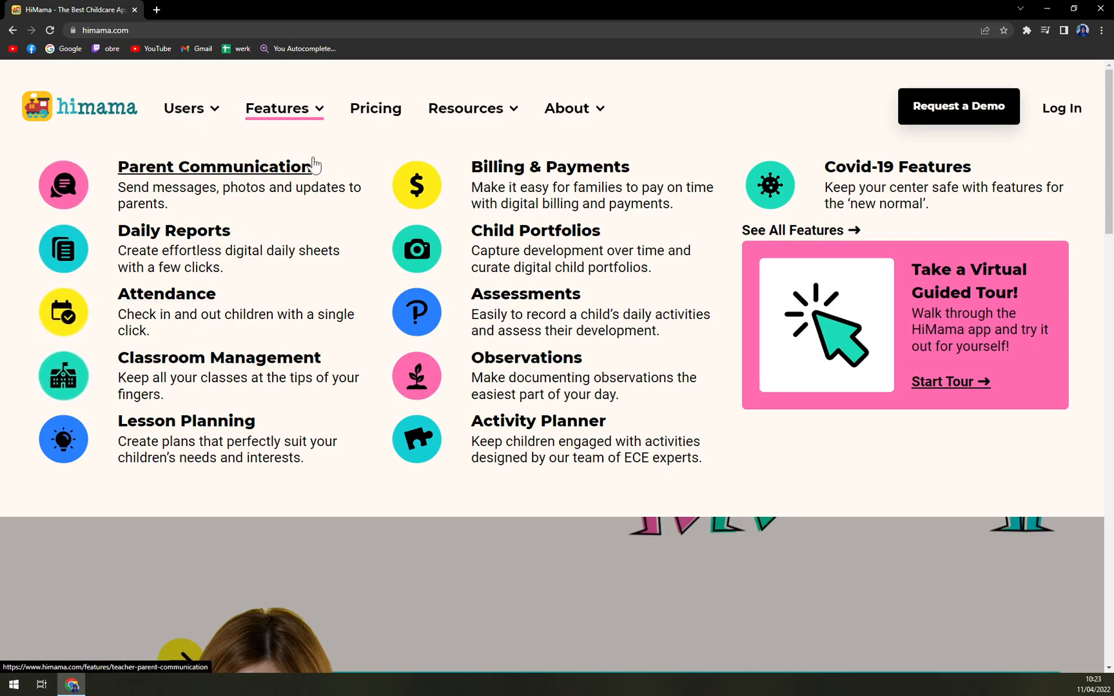
mouse_move(342, 214)
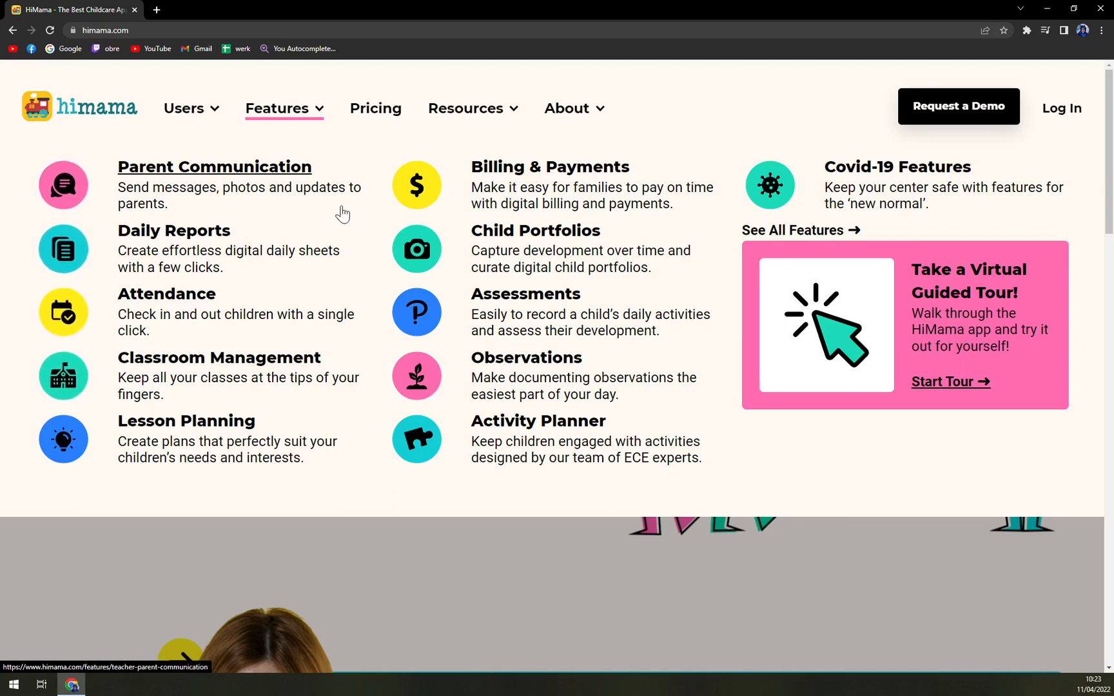
mouse_move(375, 168)
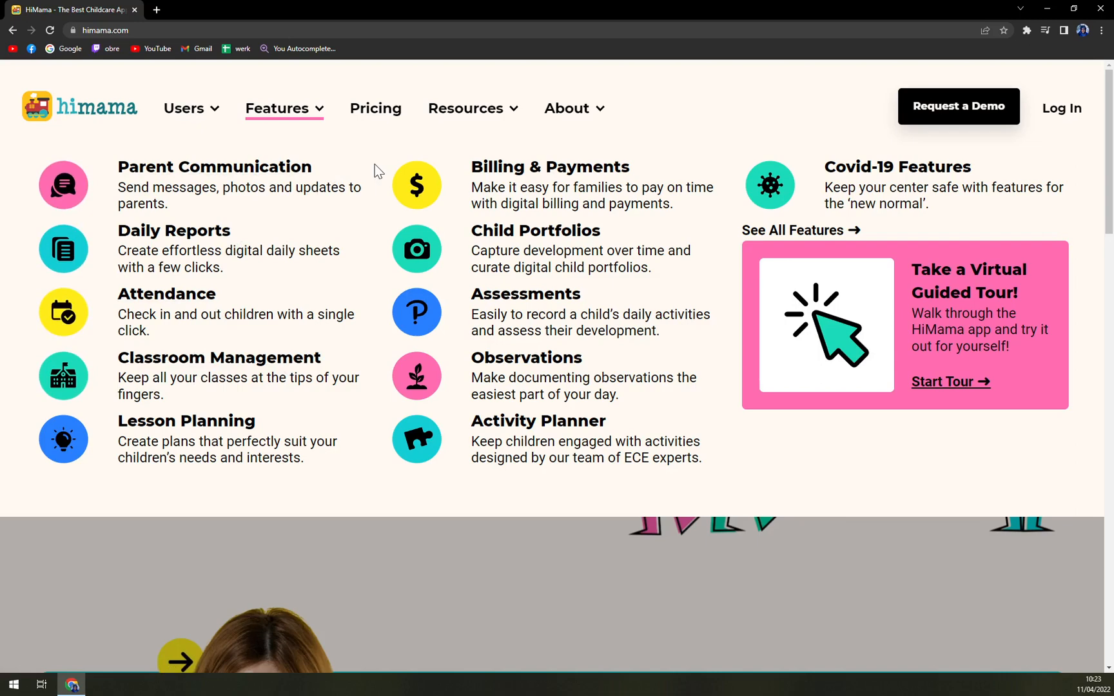
Step: Review the Resources menu, then show the About menu with Careers, Contact Us and Support Center
click(465, 108)
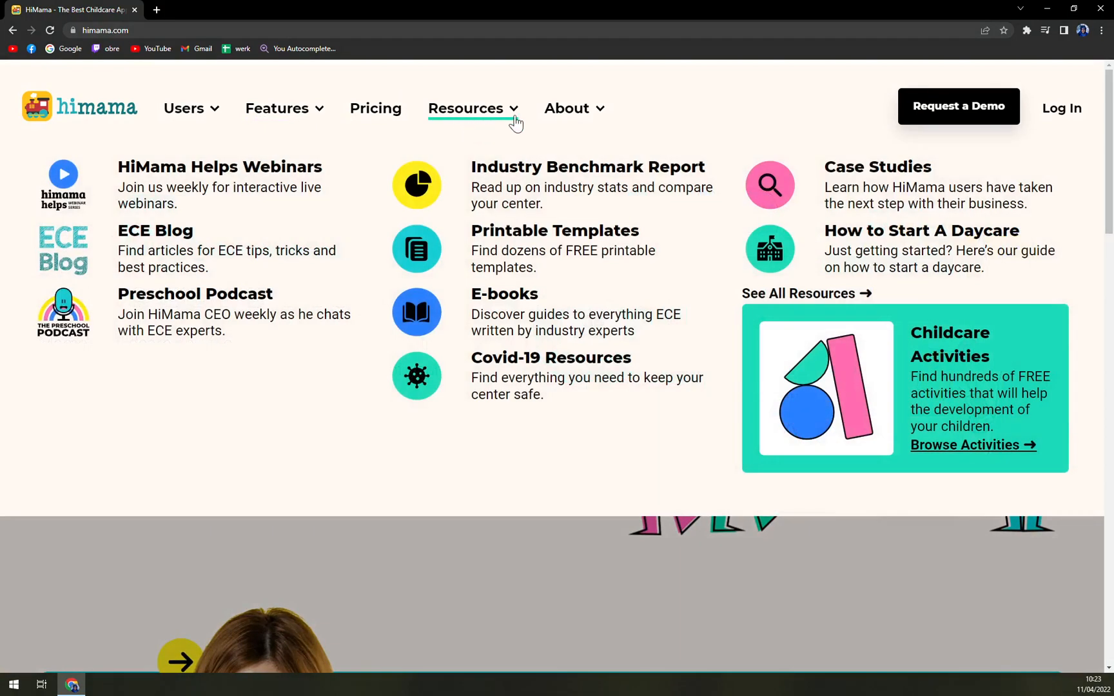
click(566, 109)
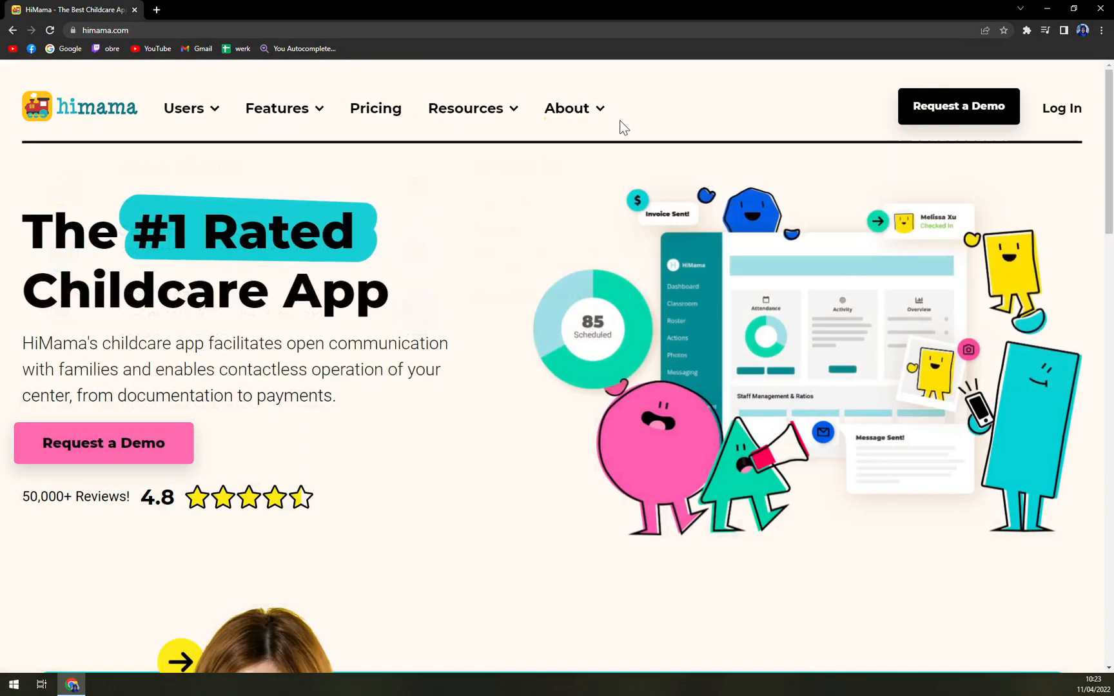
click(567, 109)
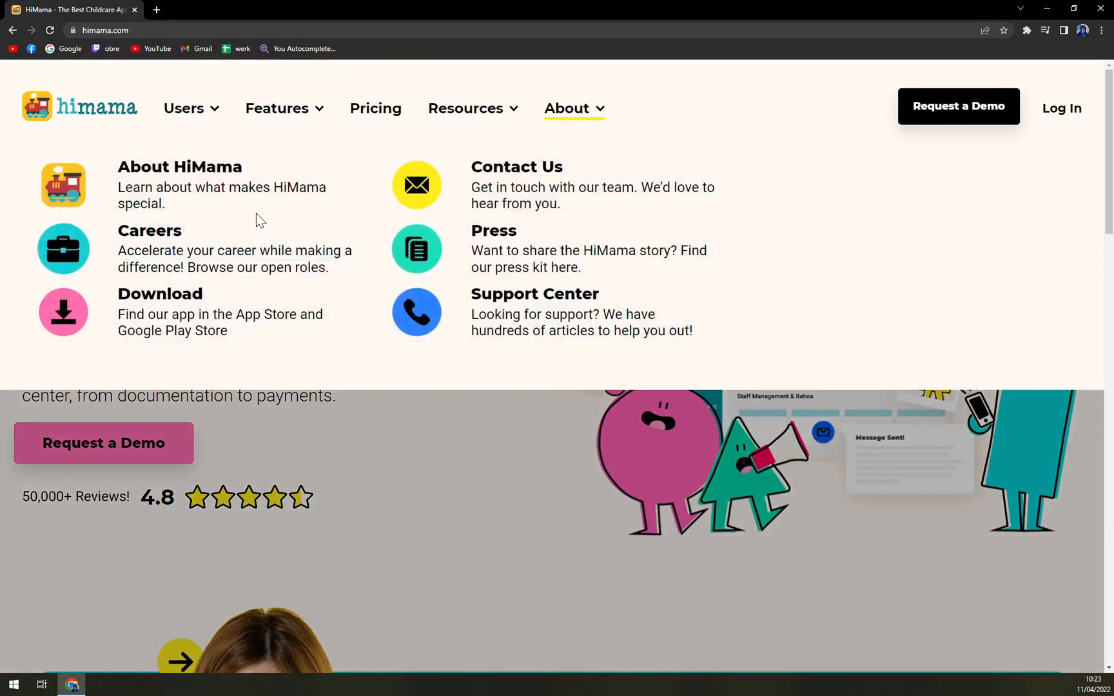
Step: Go to the About HiMama page and browse its About the HiMama Product section
click(180, 166)
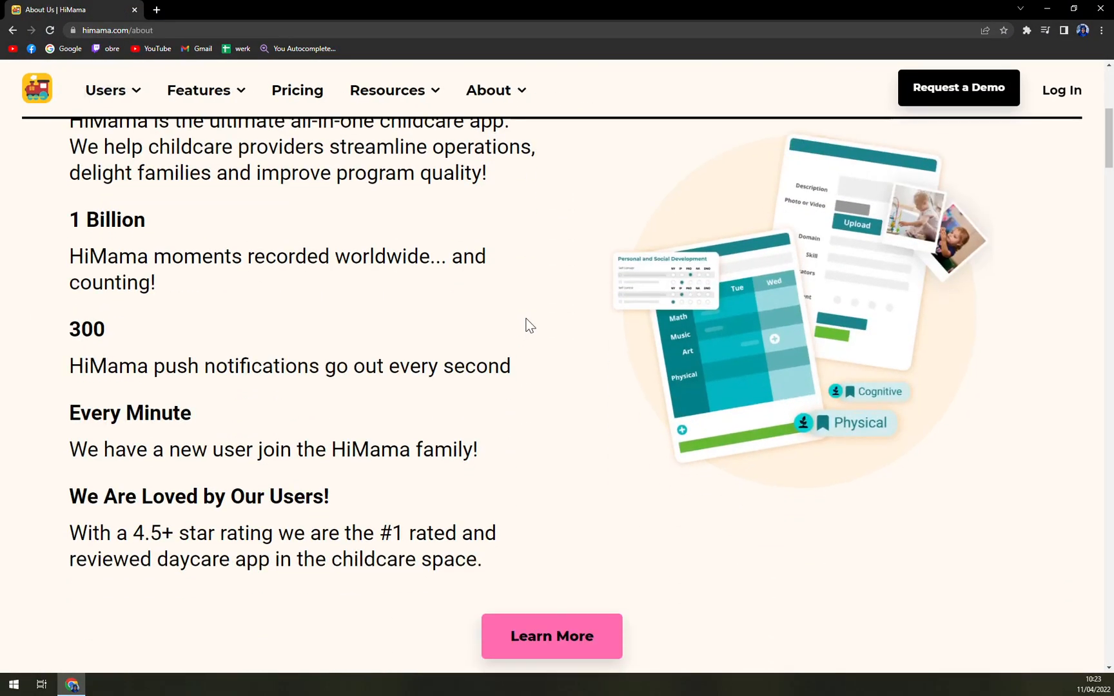
scroll(down, 3)
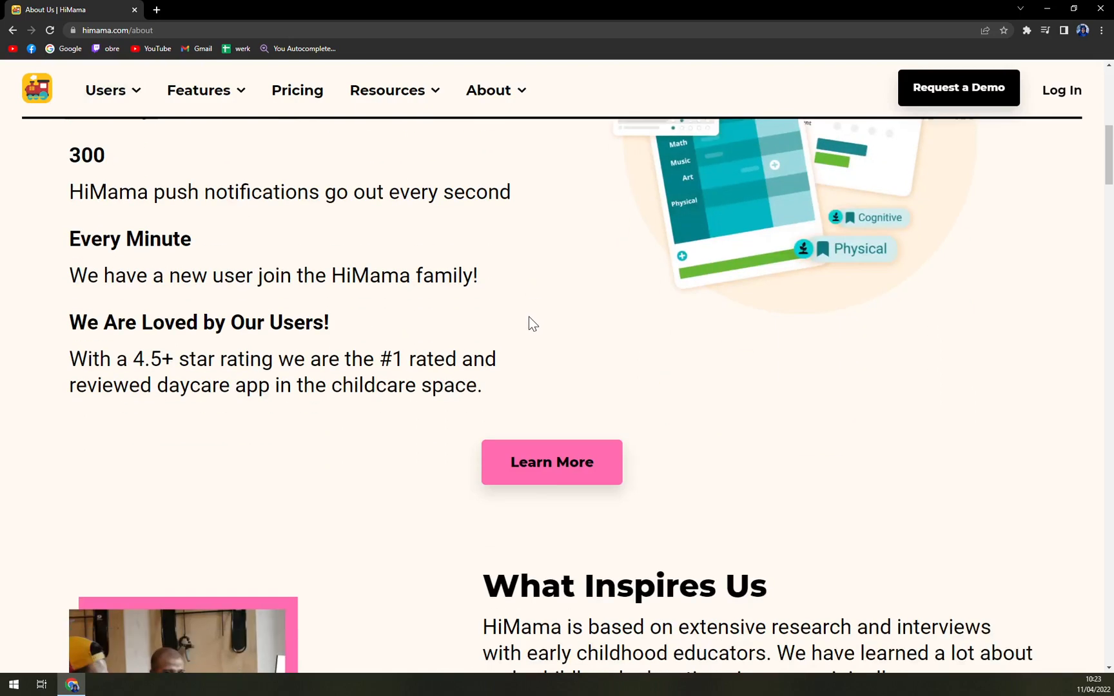
scroll(up, 3)
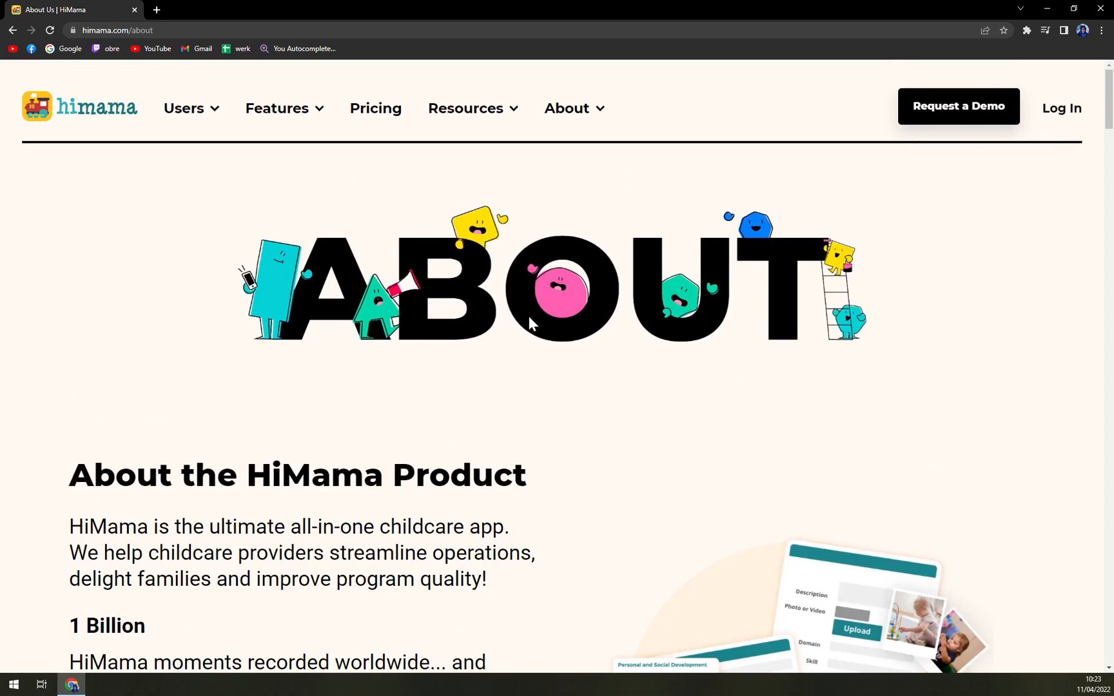
mouse_move(840, 141)
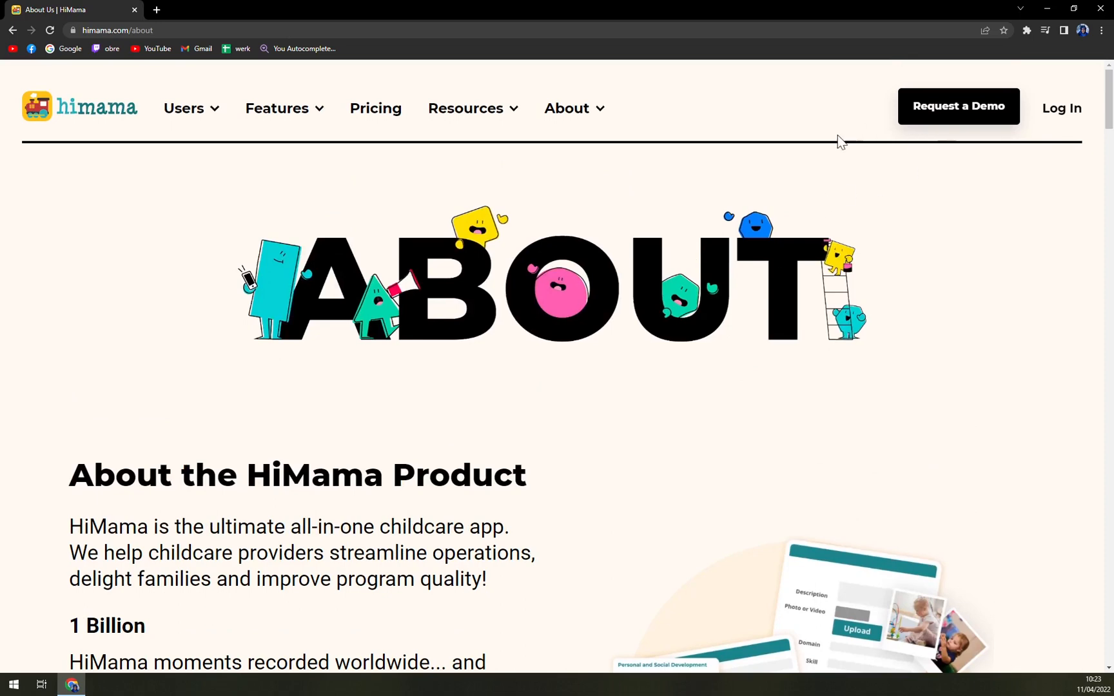
mouse_move(649, 458)
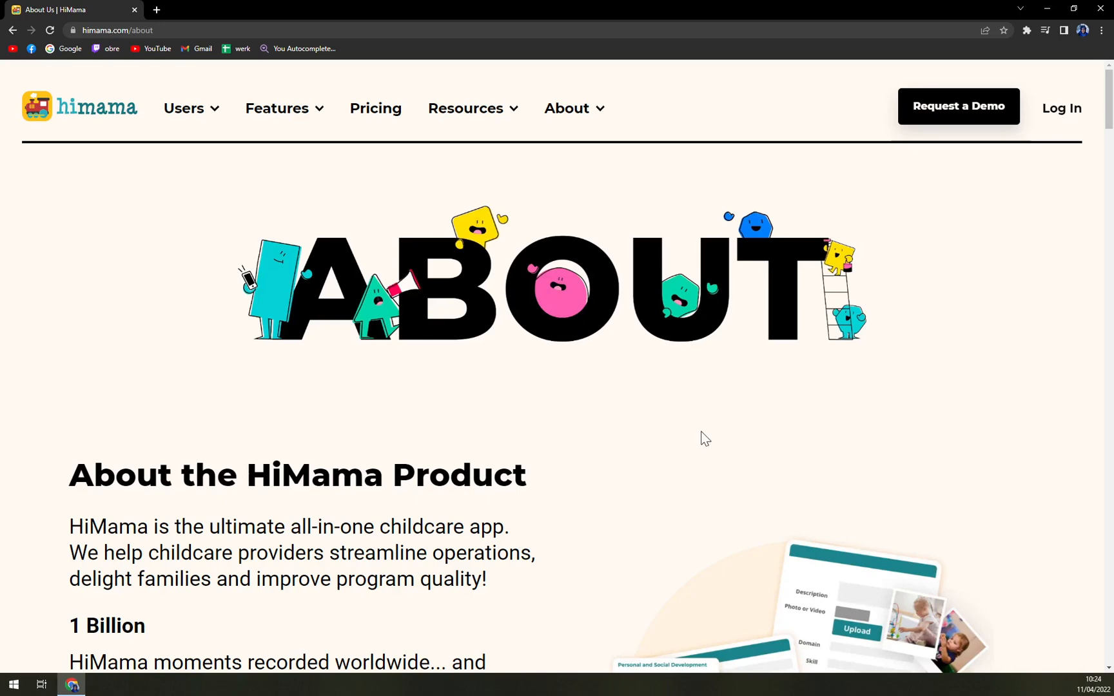
mouse_move(703, 440)
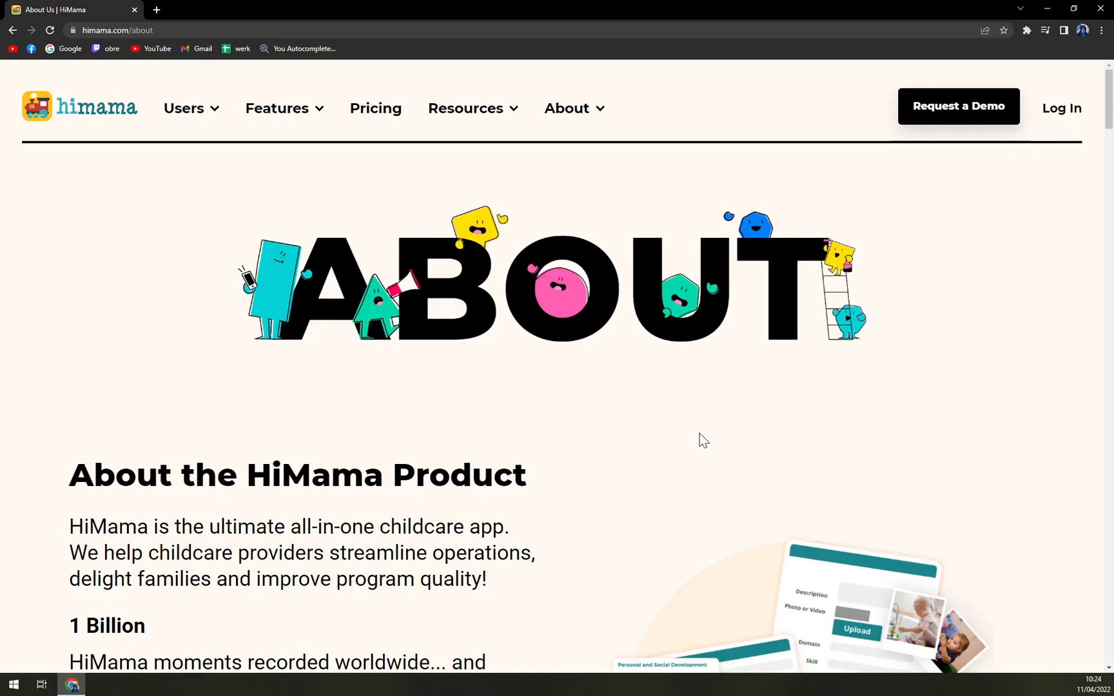
mouse_move(684, 440)
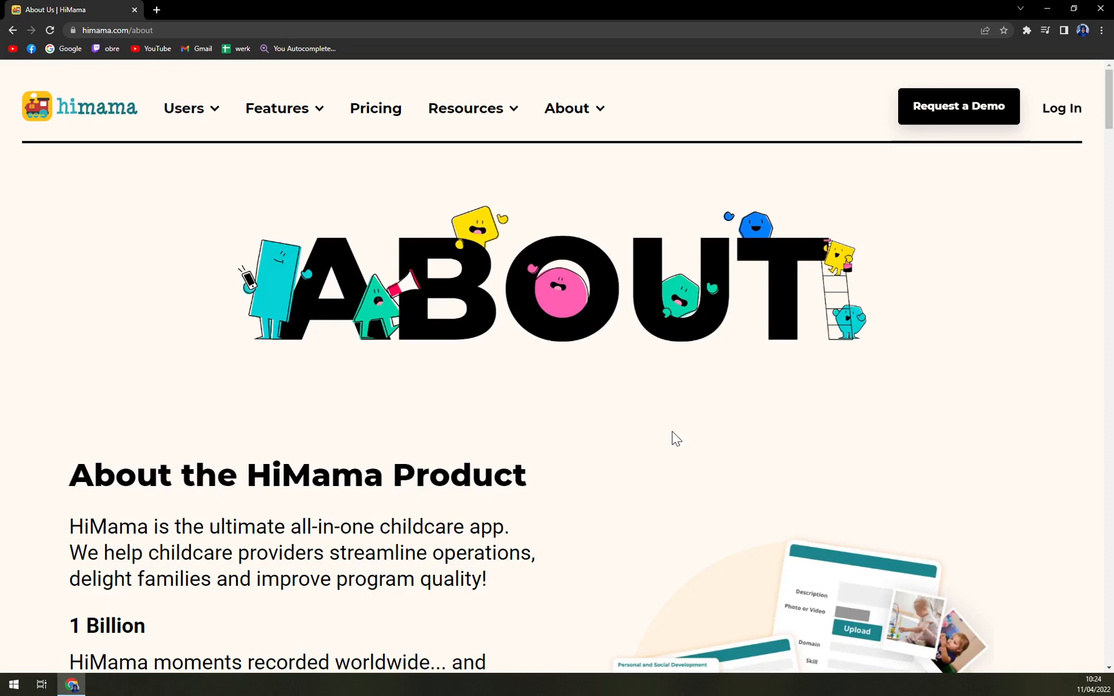
mouse_move(678, 437)
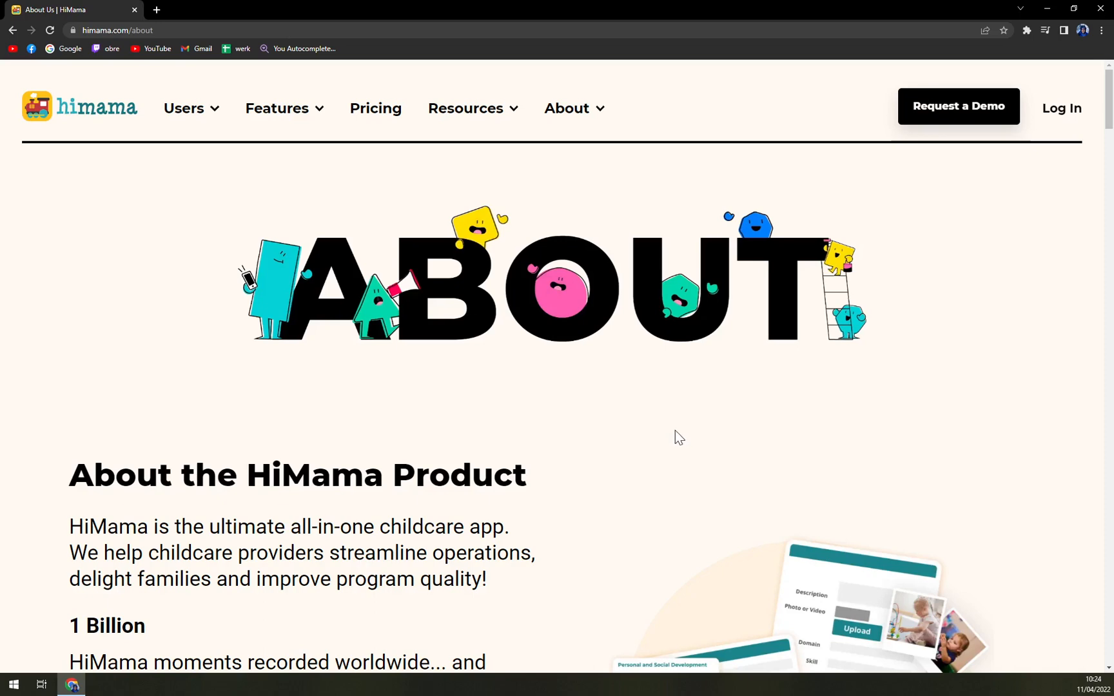